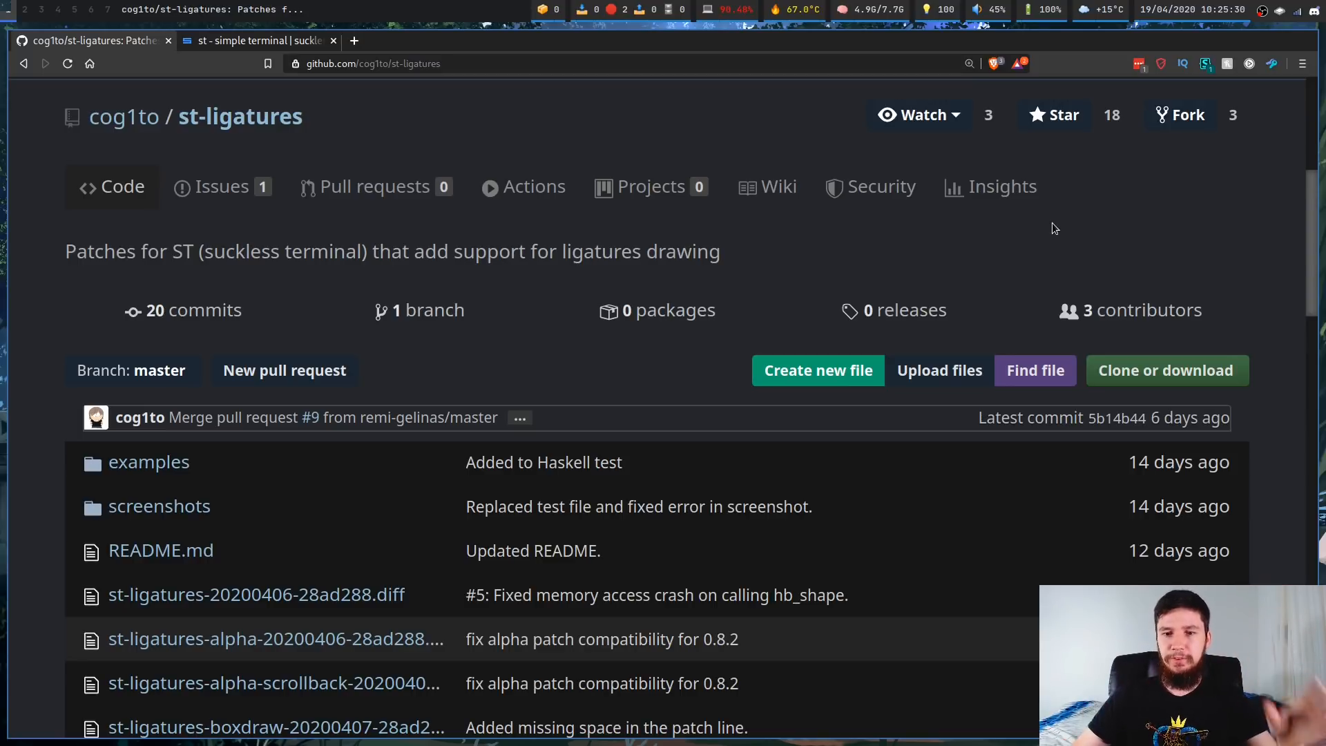
{"action": "mouse_move", "coordinate": [1229, 265]}
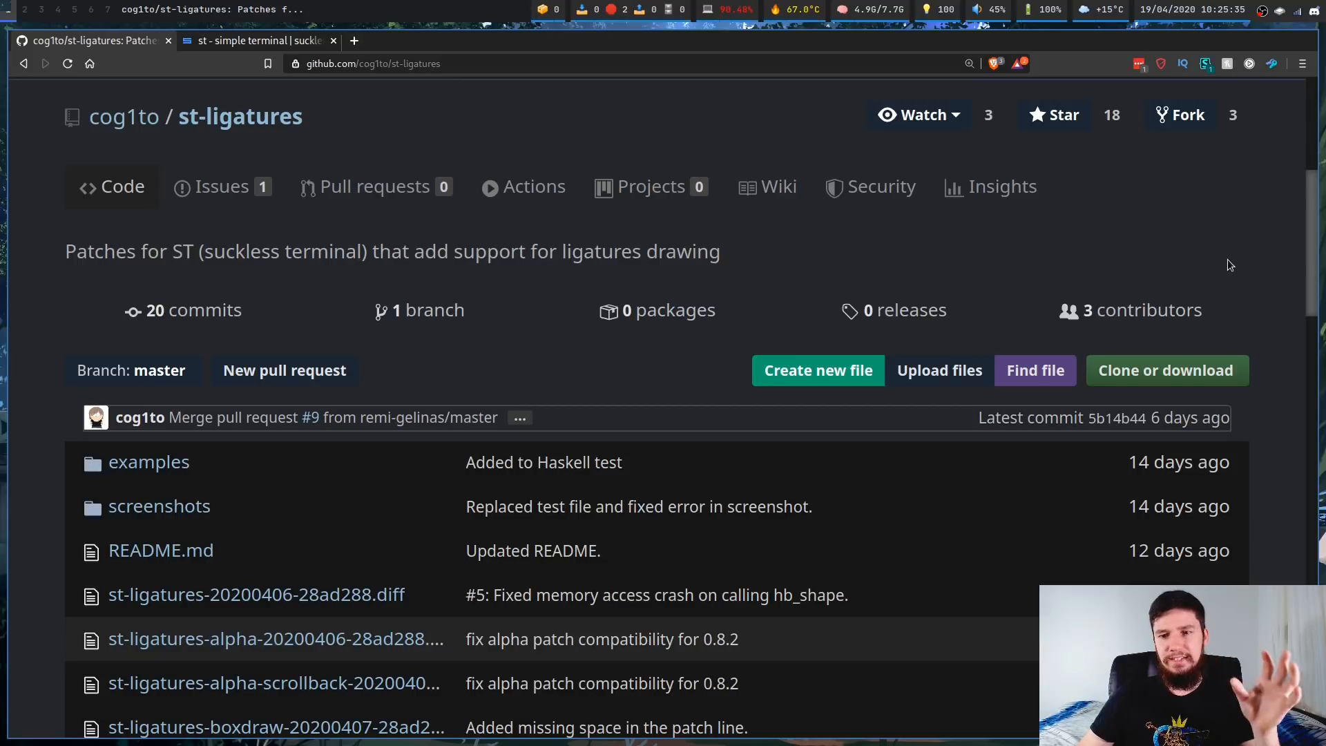
{"action": "mouse_move", "coordinate": [1250, 276]}
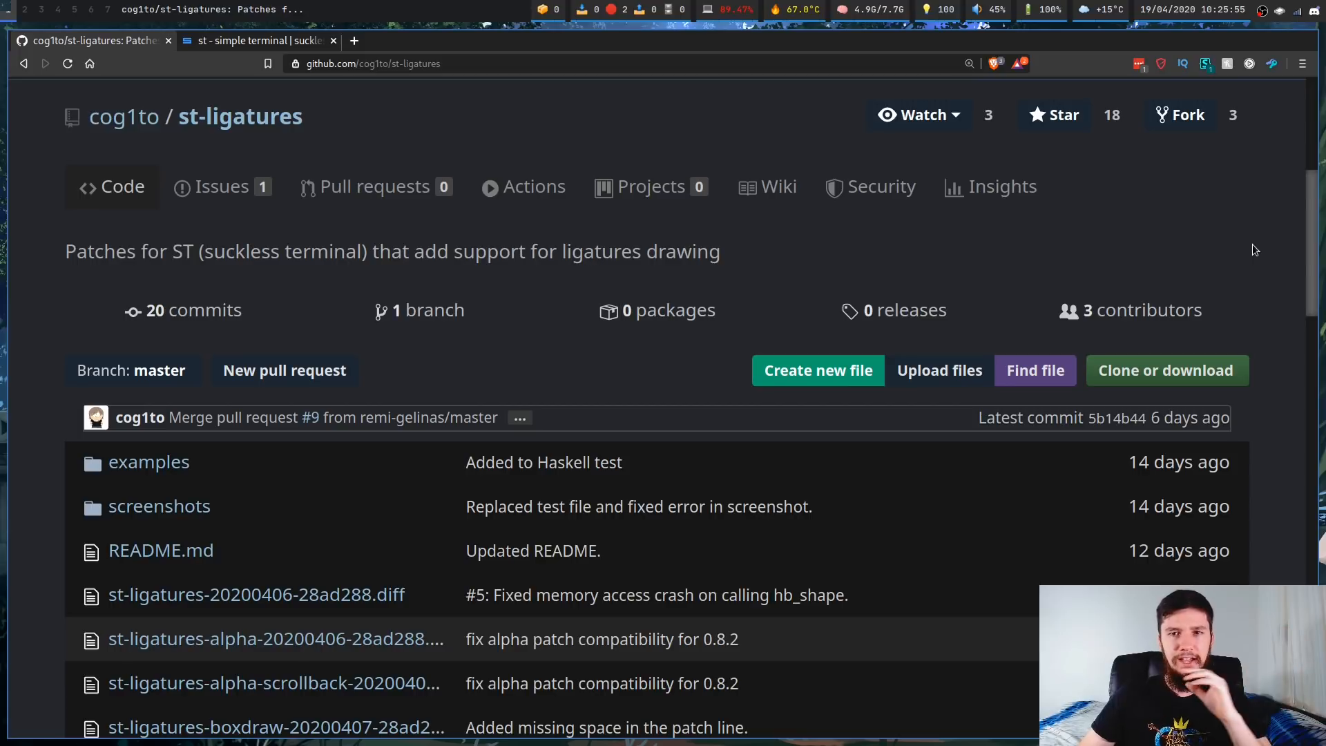
{"action": "mouse_move", "coordinate": [1261, 248]}
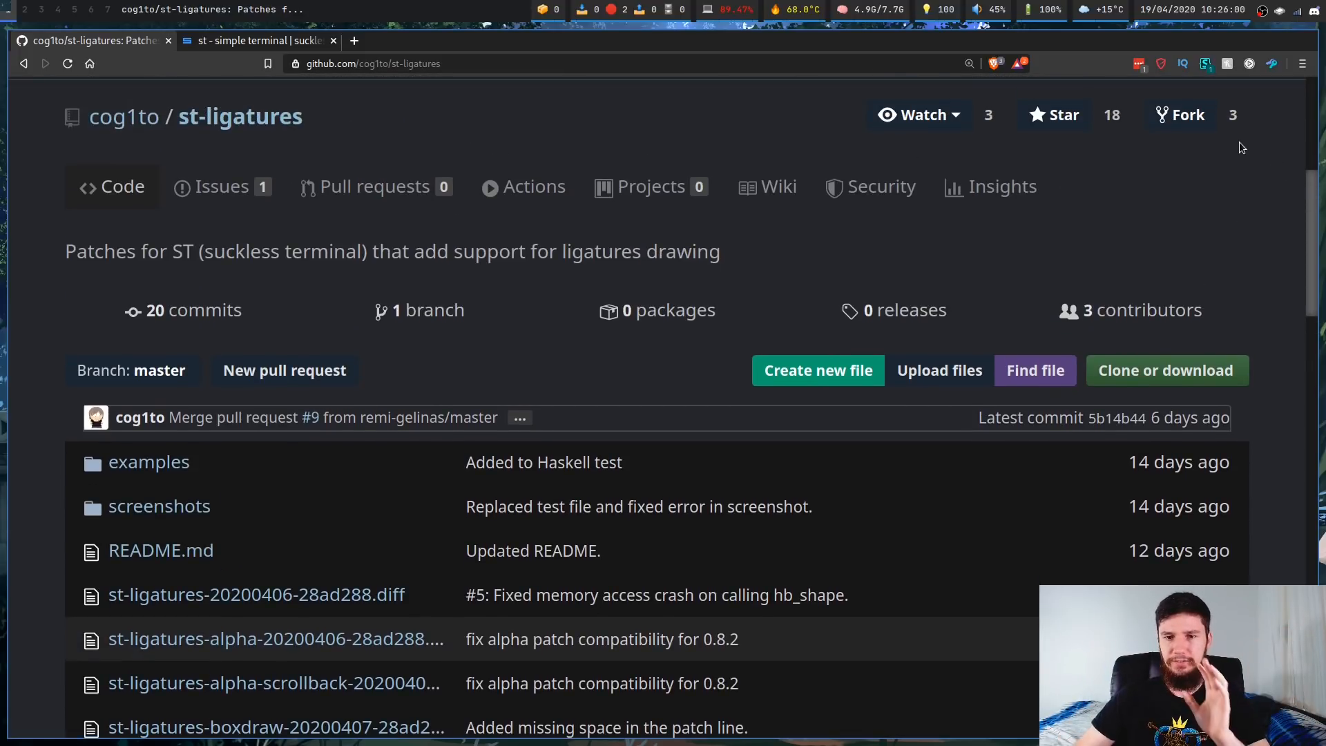
{"action": "mouse_move", "coordinate": [1268, 155]}
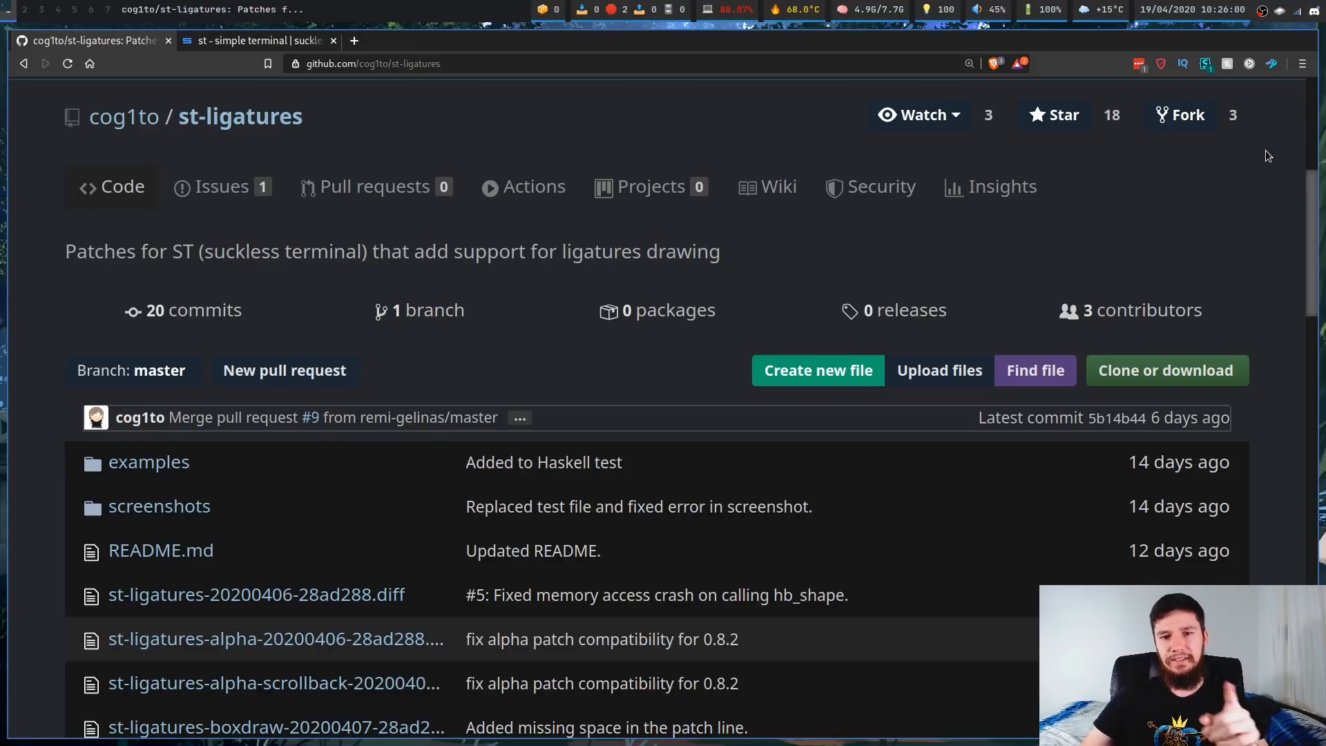
Step: Switch to the st ligatures patch tab and scroll through its notes to the Download links
{"action": "scroll", "scroll_direction": "down", "scroll_amount": 3}
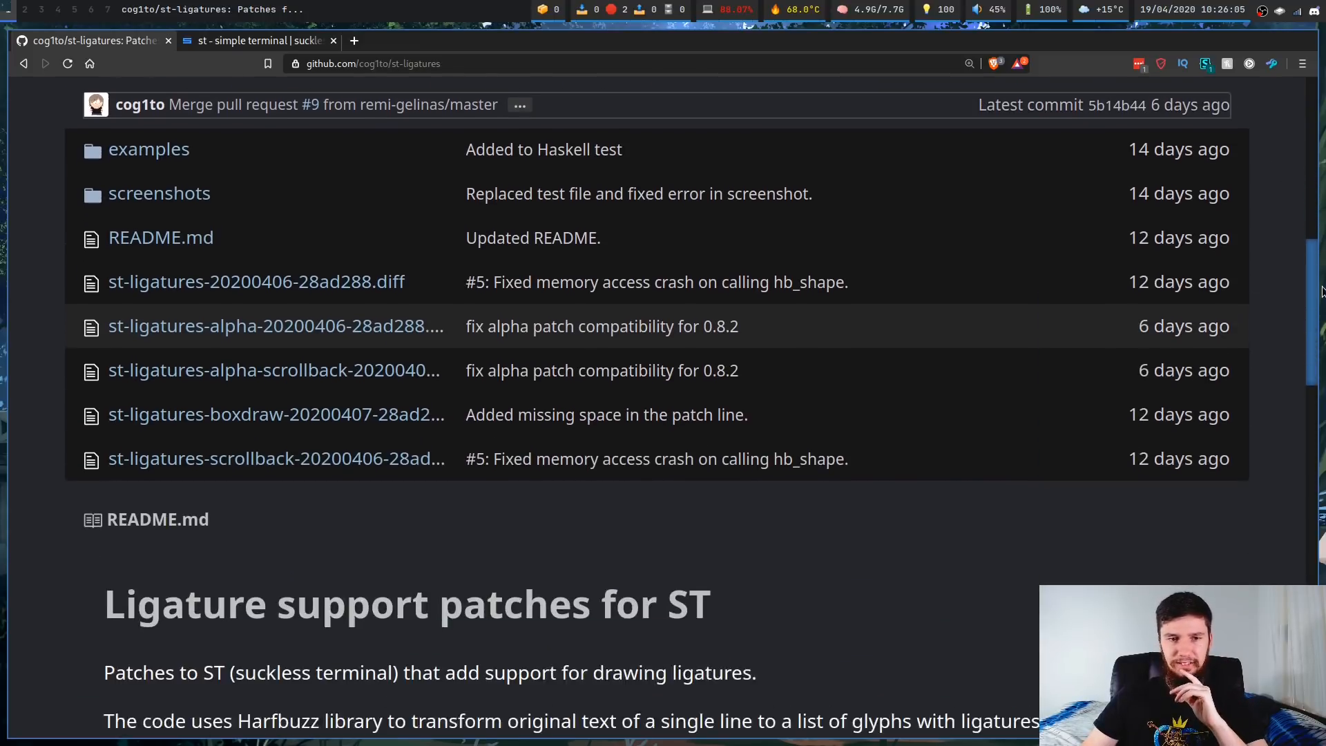
{"action": "left_click", "coordinate": [257, 40]}
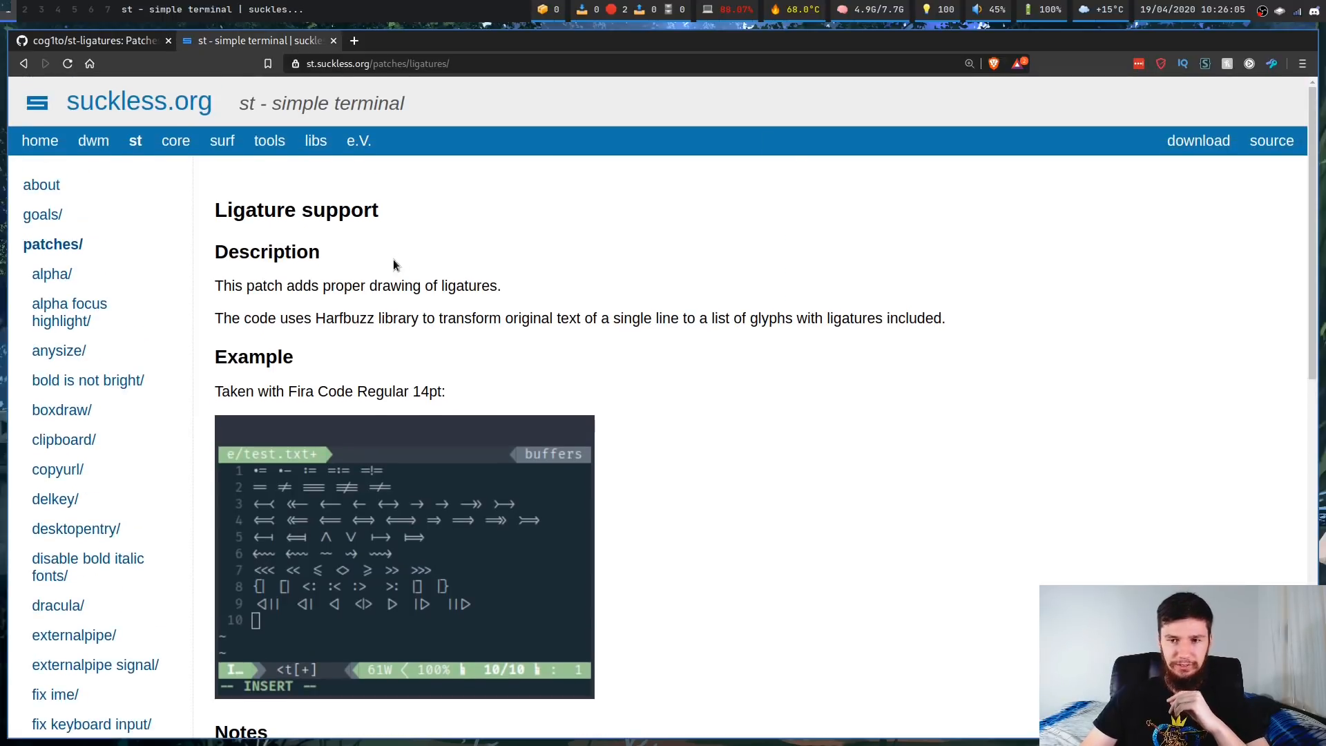
{"action": "mouse_move", "coordinate": [414, 227]}
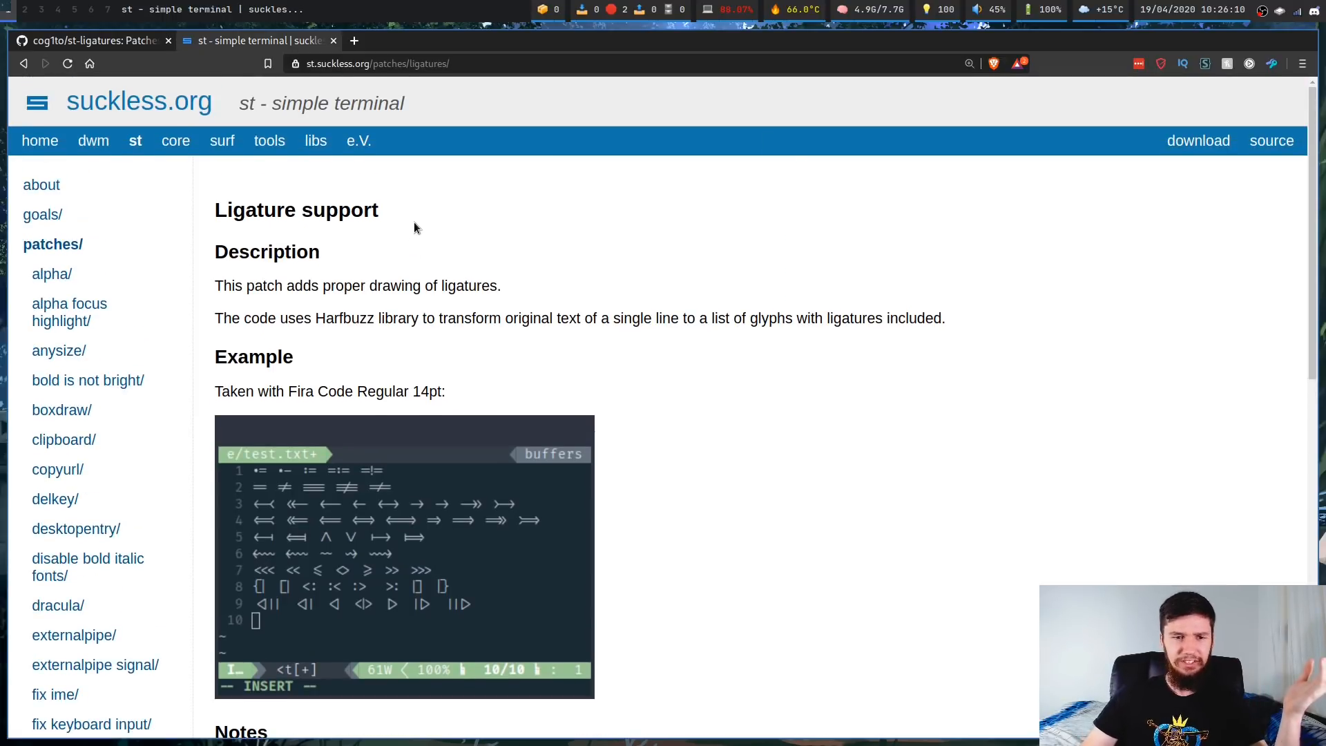
{"action": "scroll", "scroll_direction": "down", "scroll_amount": 3}
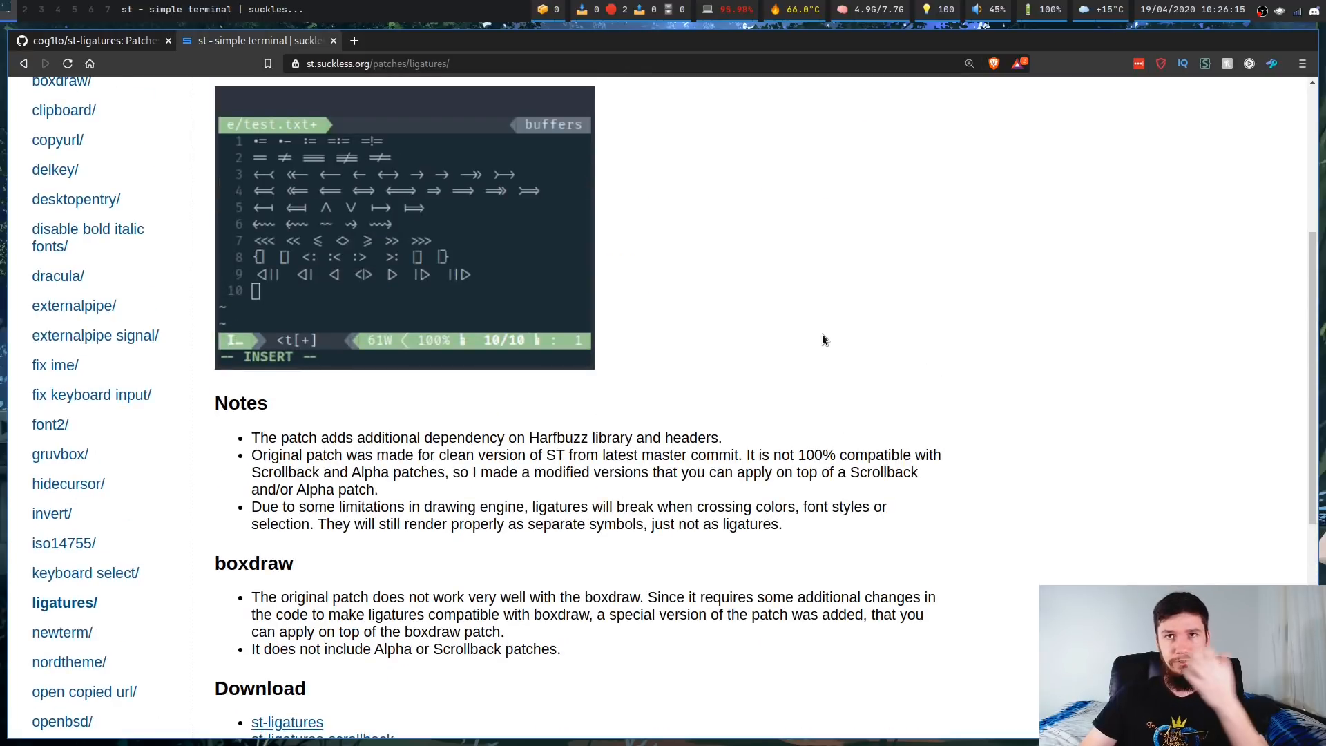
{"action": "scroll", "scroll_direction": "up", "scroll_amount": 3}
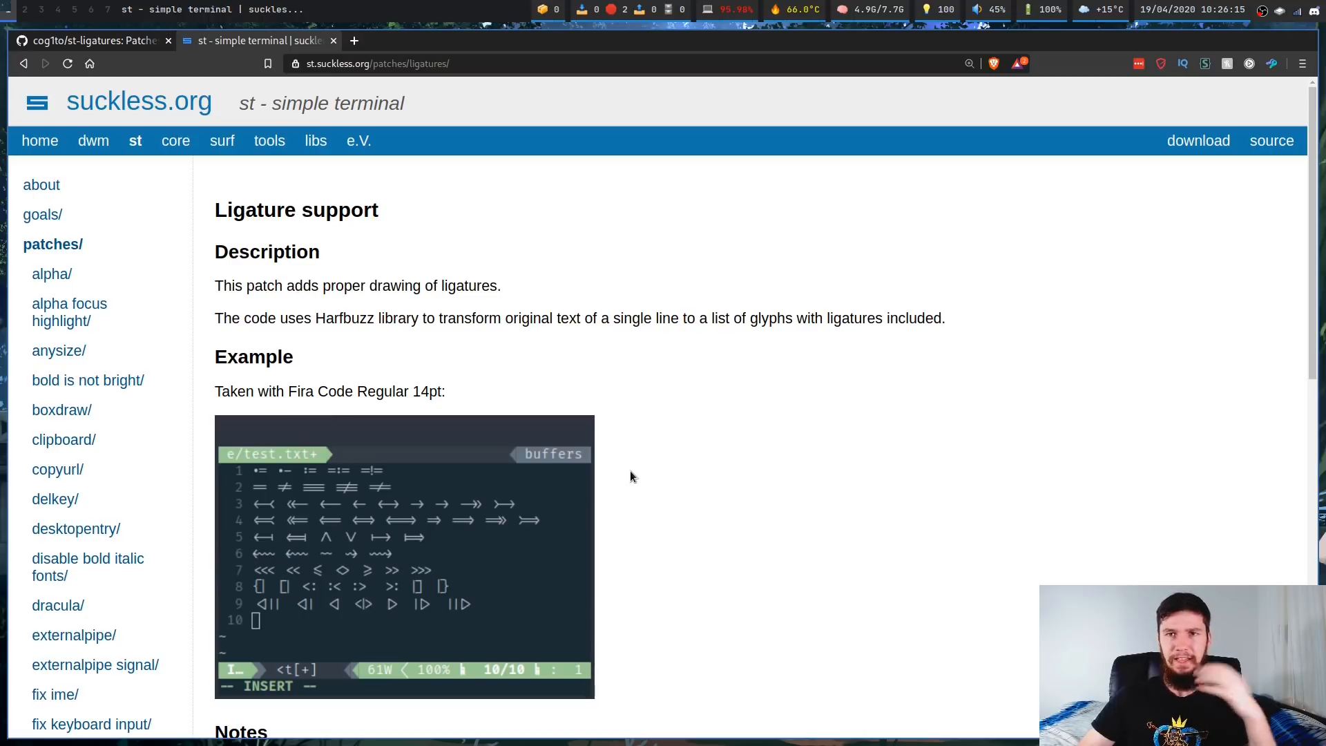
{"action": "mouse_move", "coordinate": [697, 453]}
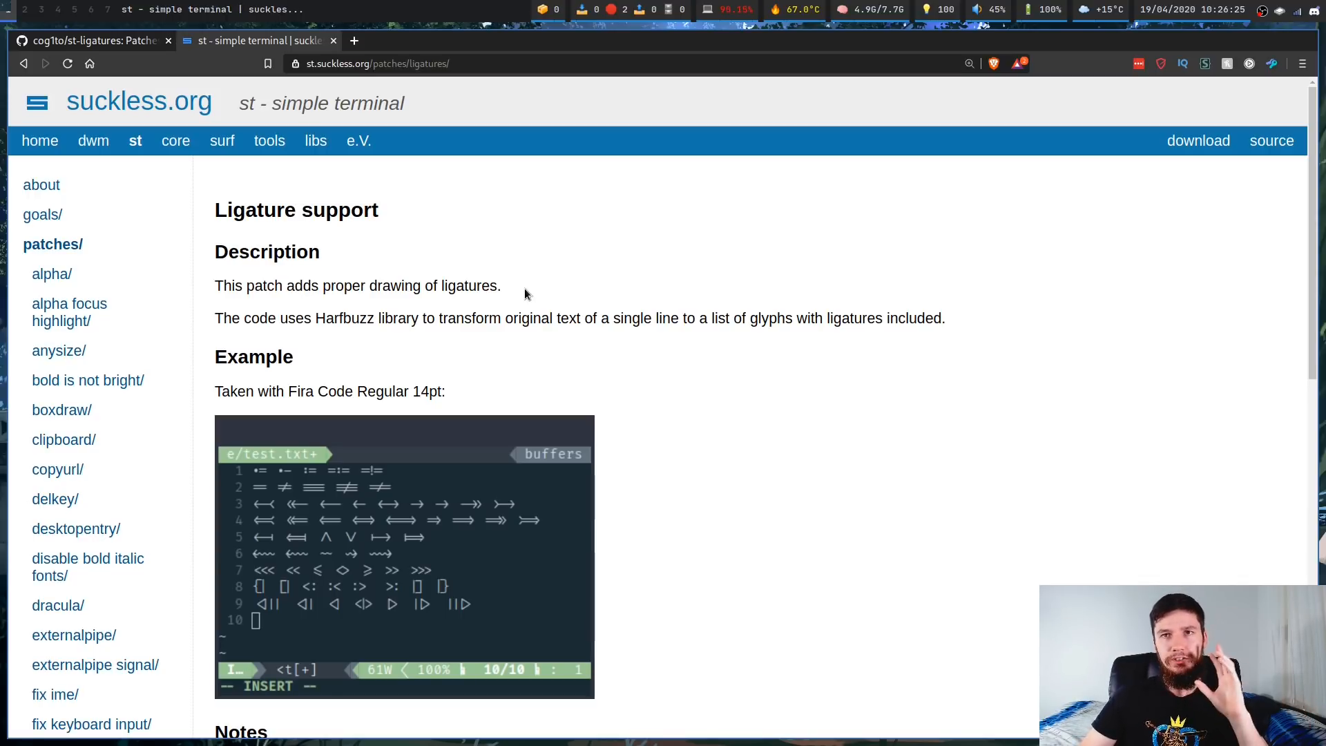
{"action": "mouse_move", "coordinate": [501, 274]}
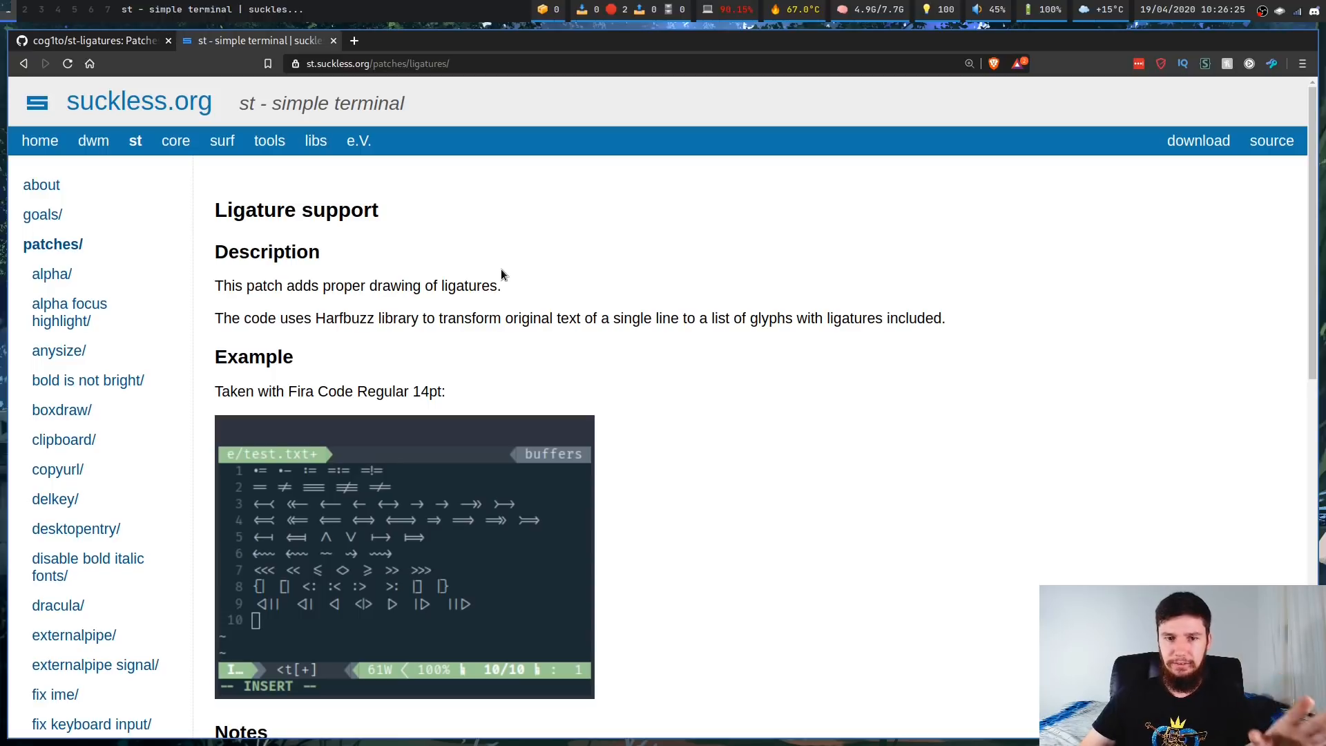
{"action": "scroll", "scroll_direction": "down", "scroll_amount": 3}
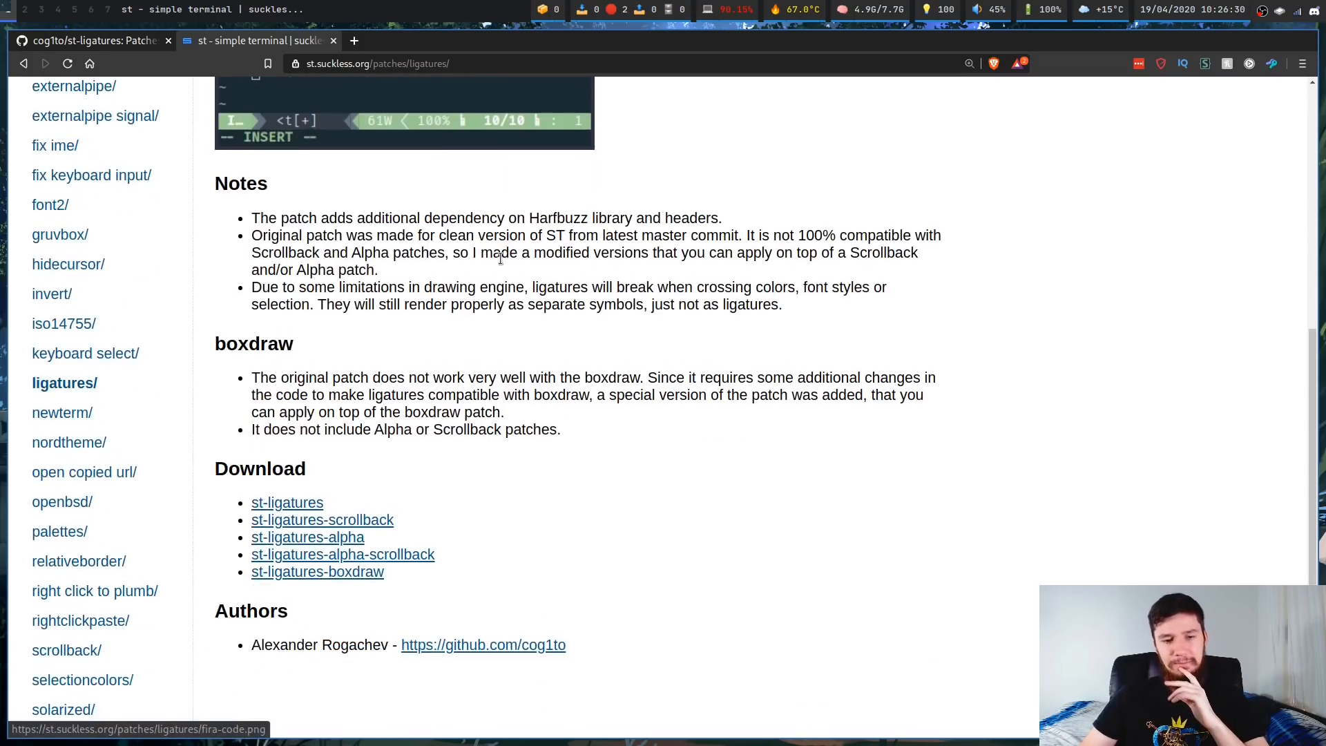
{"action": "mouse_move", "coordinate": [408, 542]}
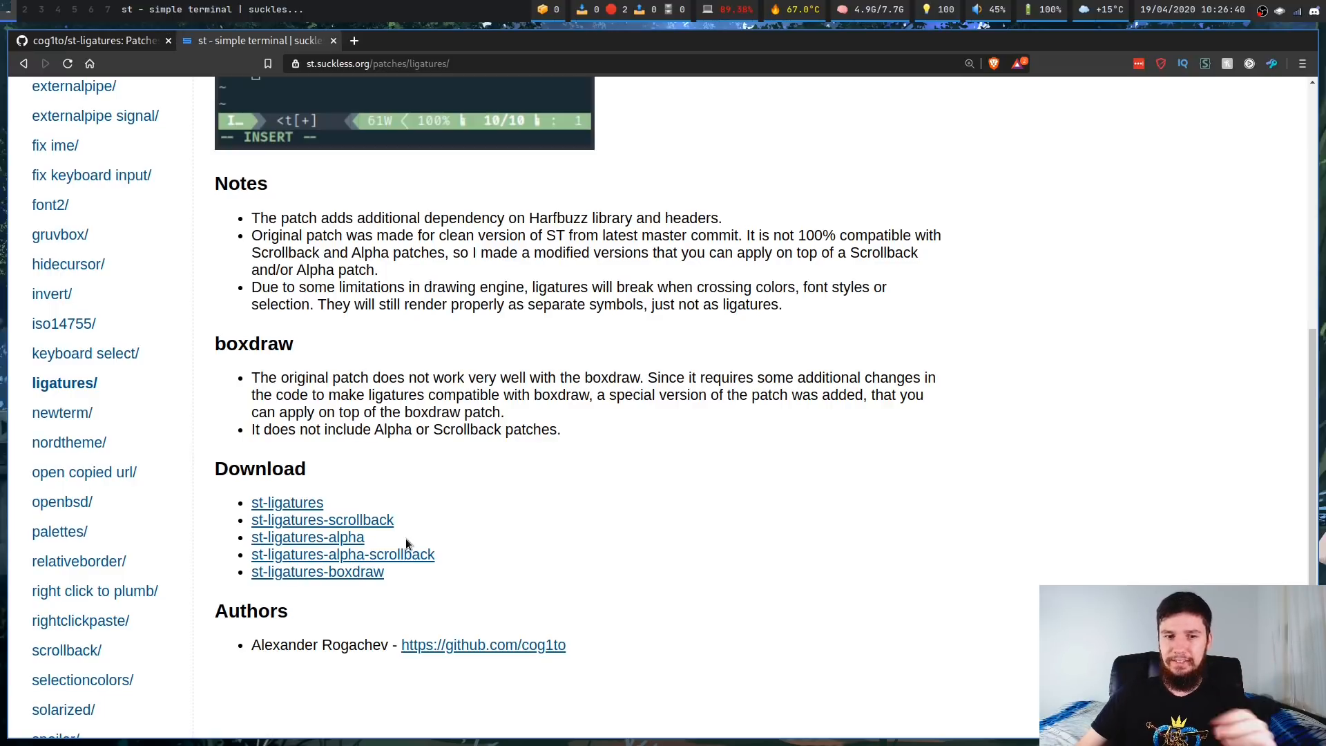
{"action": "left_click", "coordinate": [93, 40]}
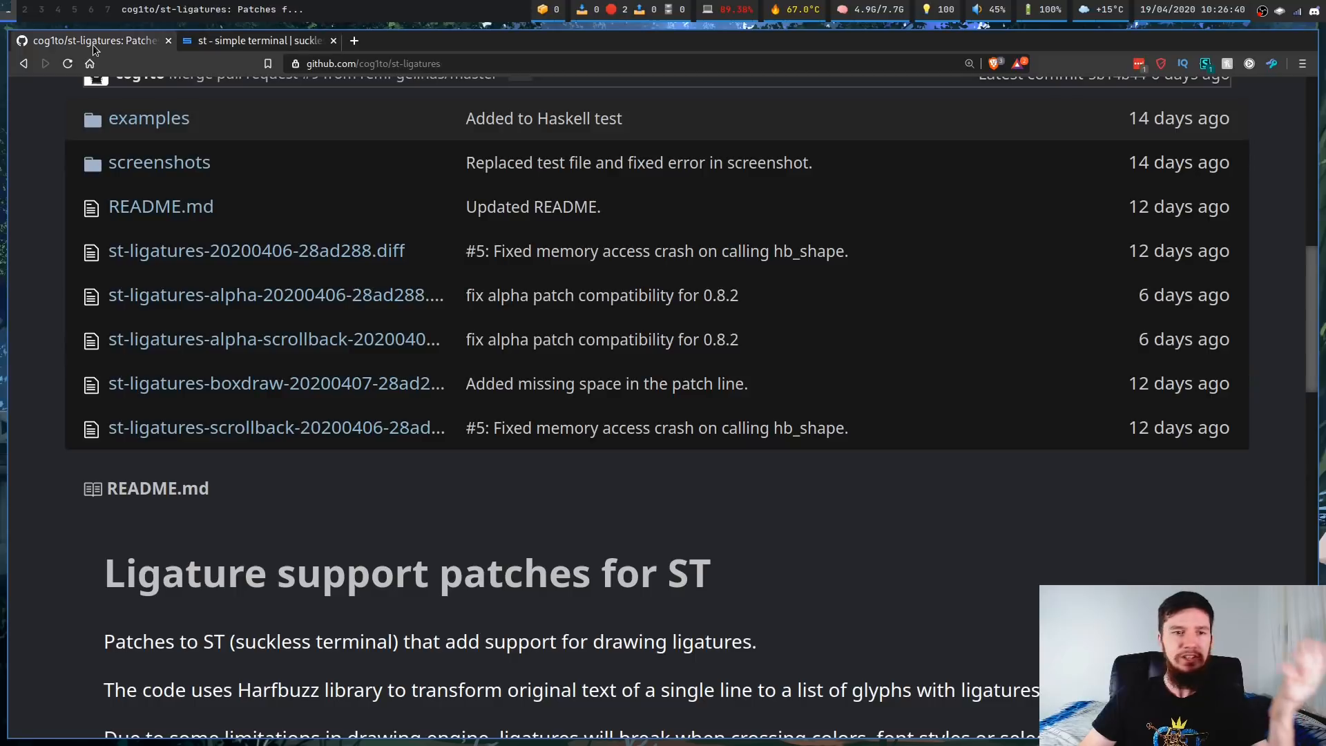
{"action": "scroll", "scroll_direction": "down", "scroll_amount": 3}
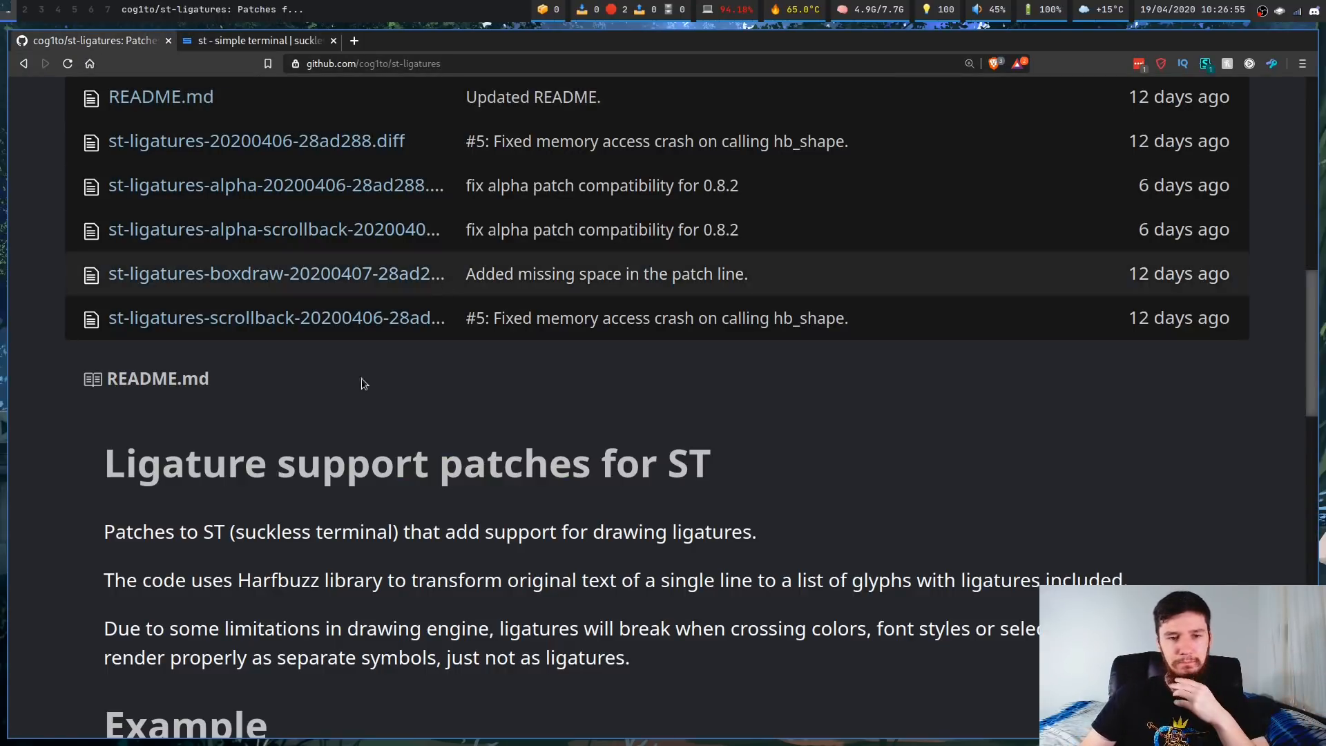
{"action": "left_click", "coordinate": [258, 40]}
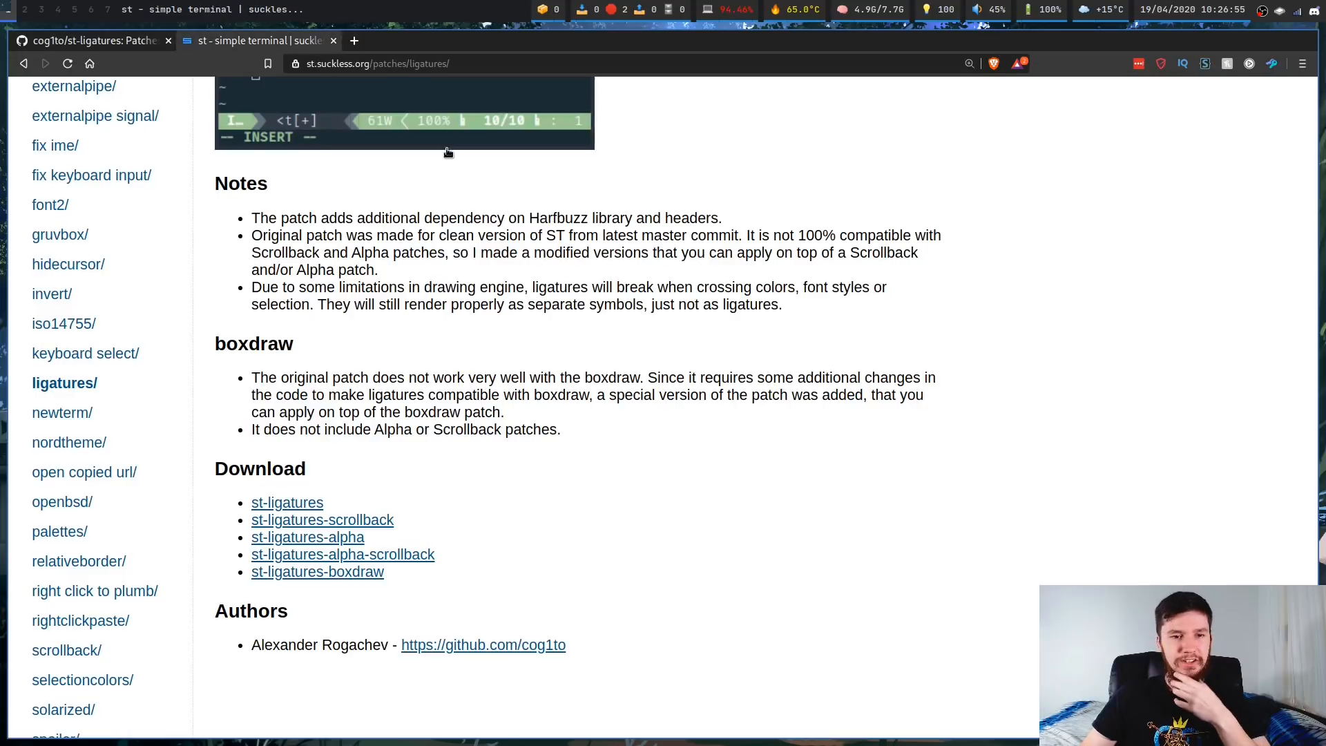
{"action": "mouse_move", "coordinate": [343, 524]}
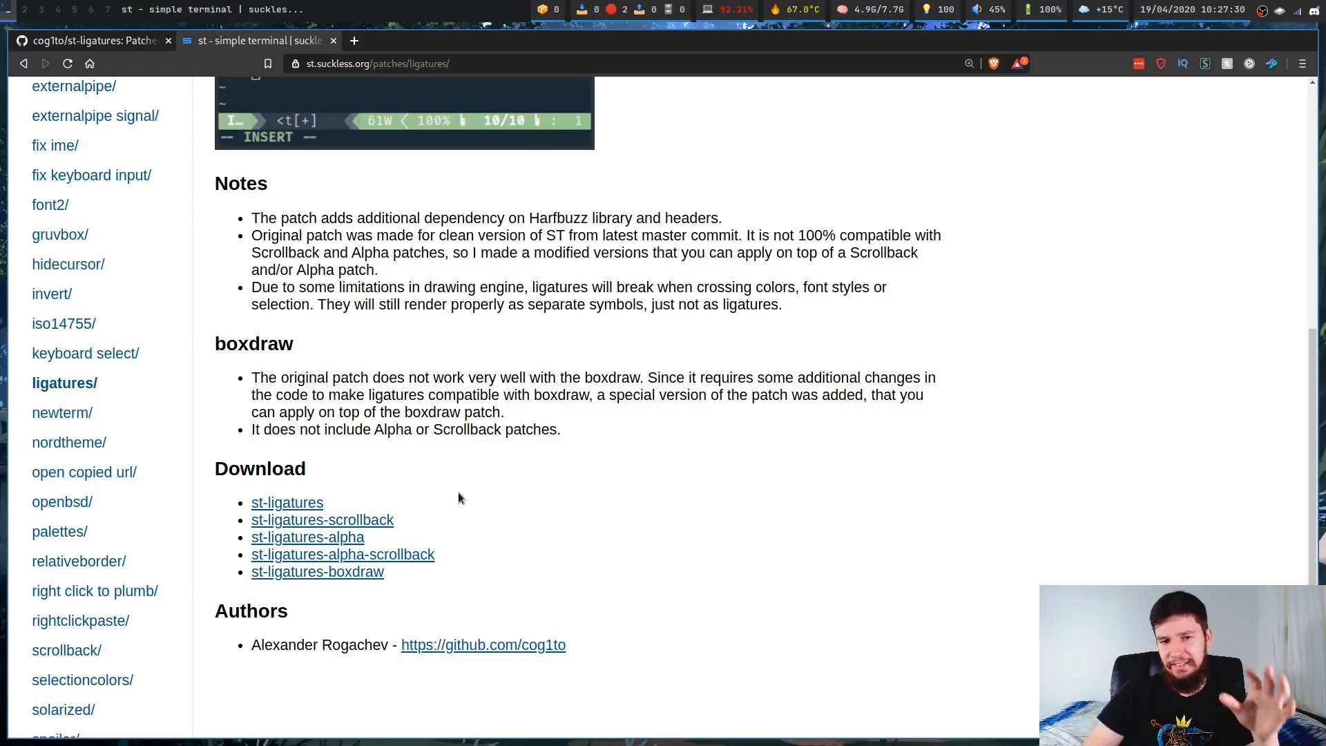
{"action": "mouse_move", "coordinate": [482, 524]}
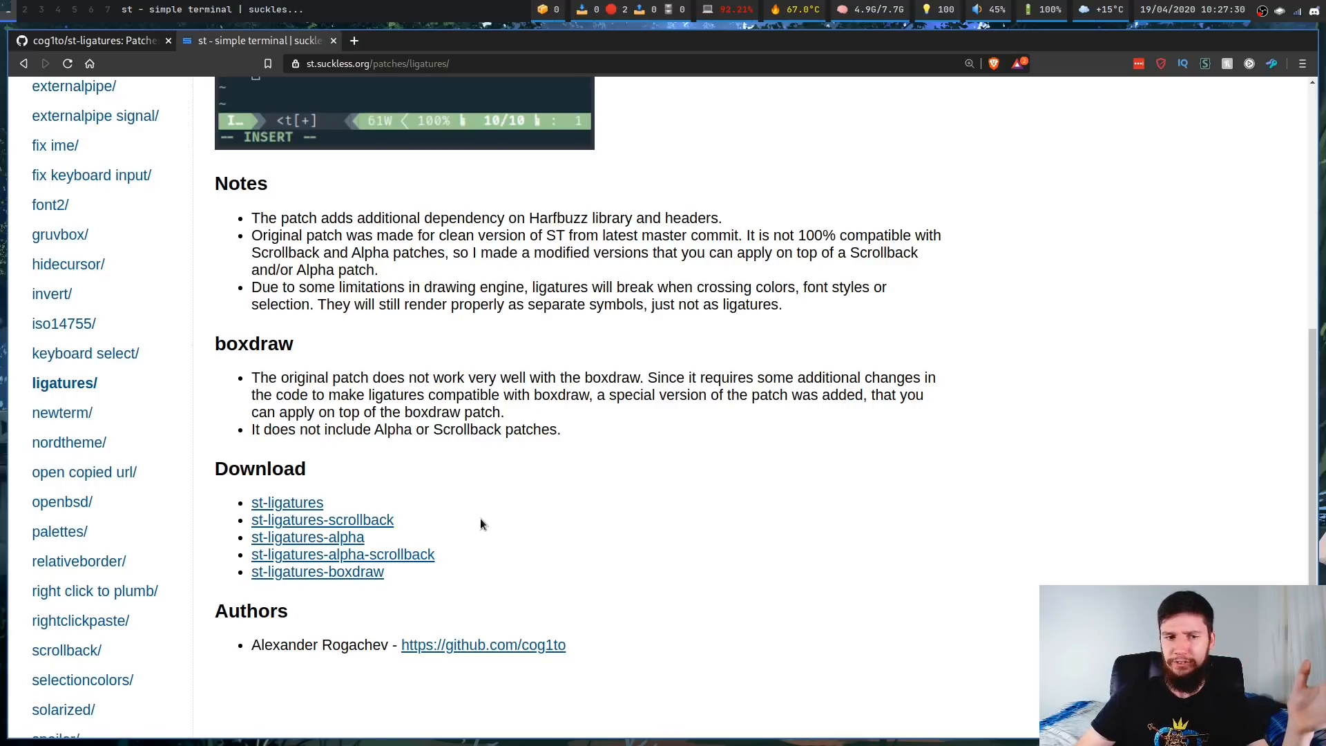
{"action": "mouse_move", "coordinate": [451, 508]}
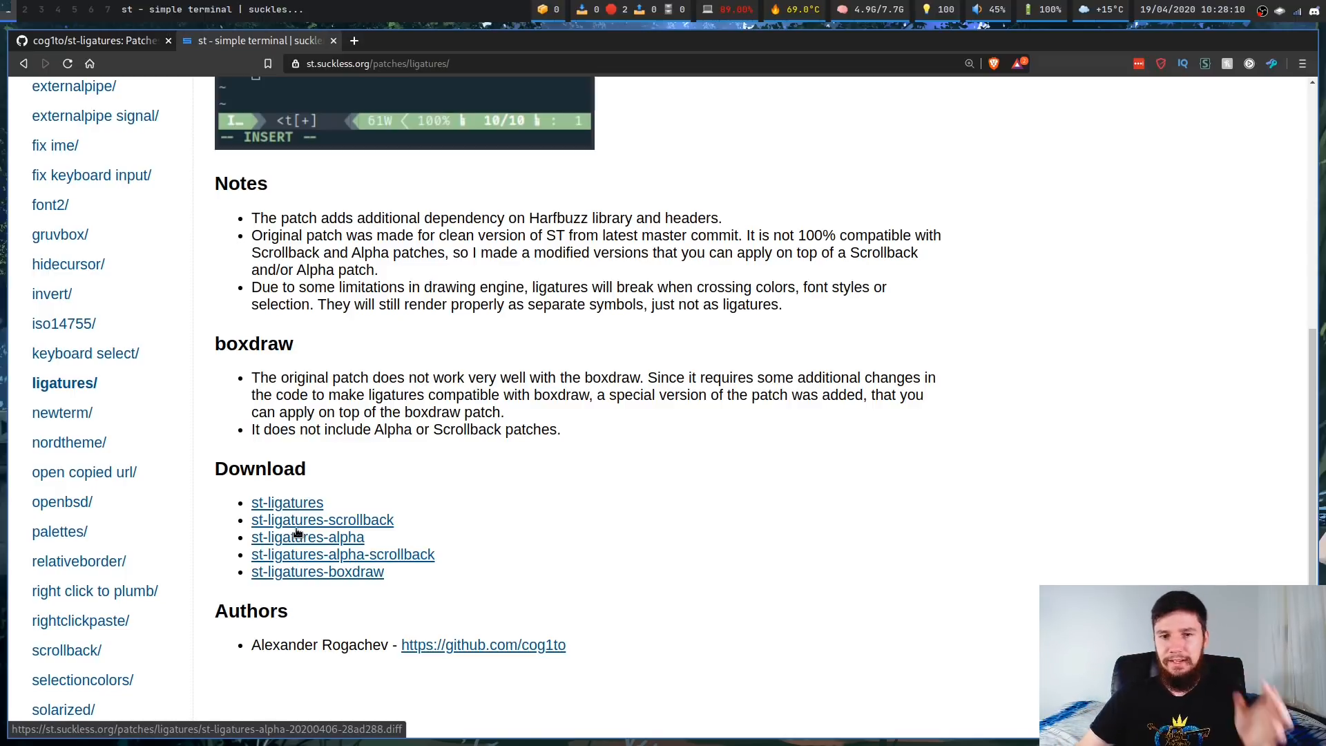
{"action": "mouse_move", "coordinate": [328, 483]}
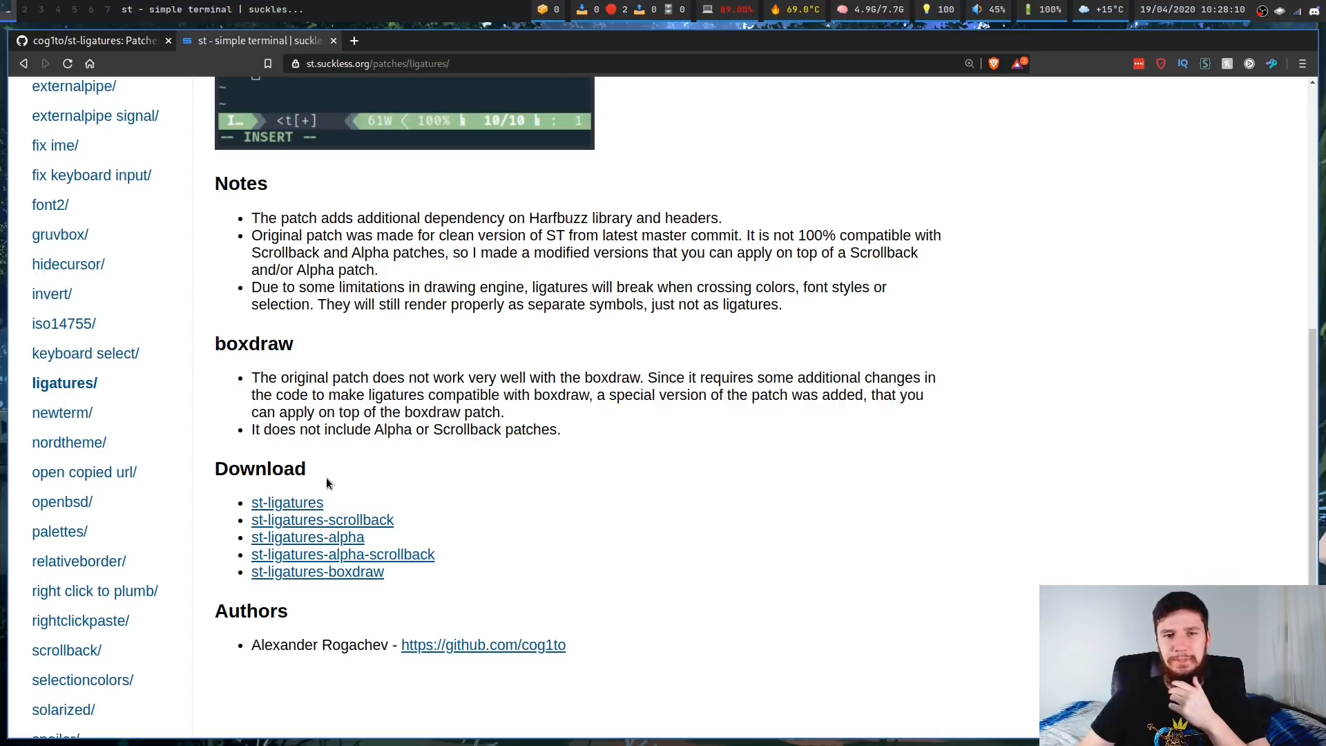
{"action": "mouse_move", "coordinate": [407, 475]}
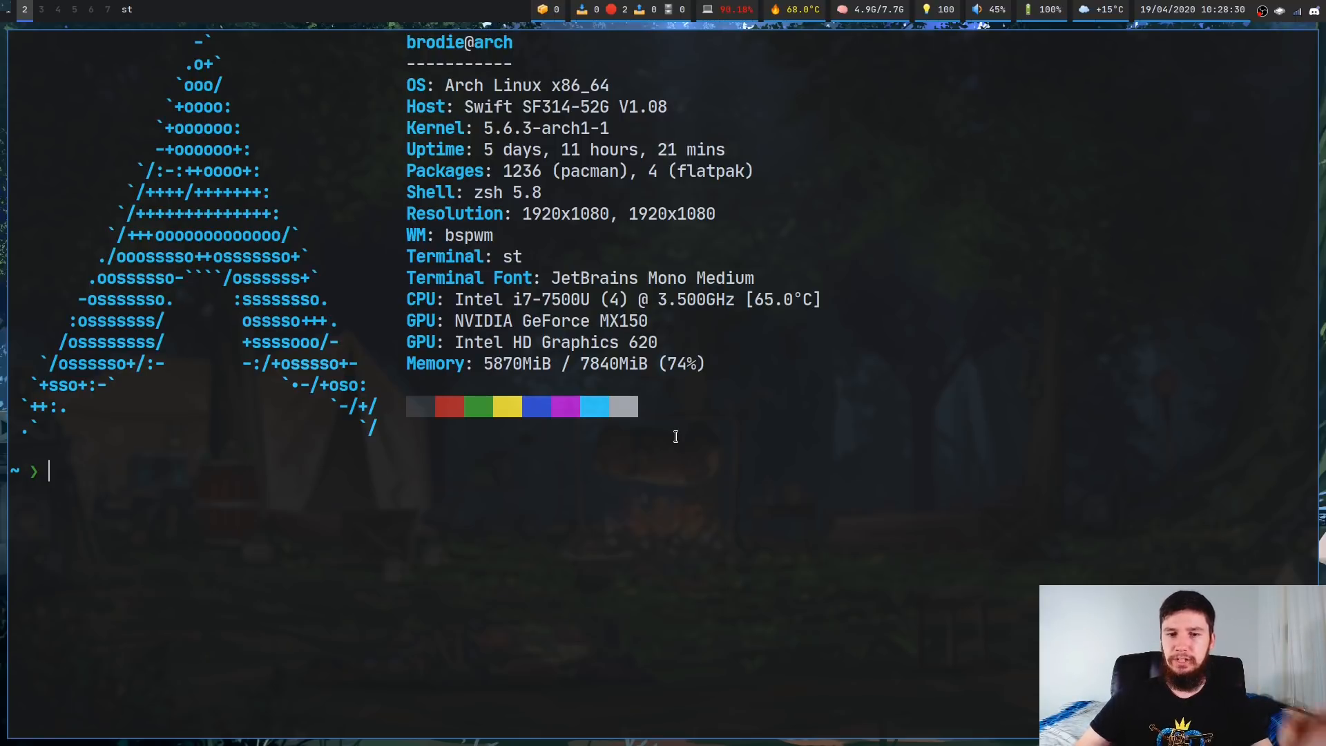
{"action": "mouse_move", "coordinate": [558, 251]}
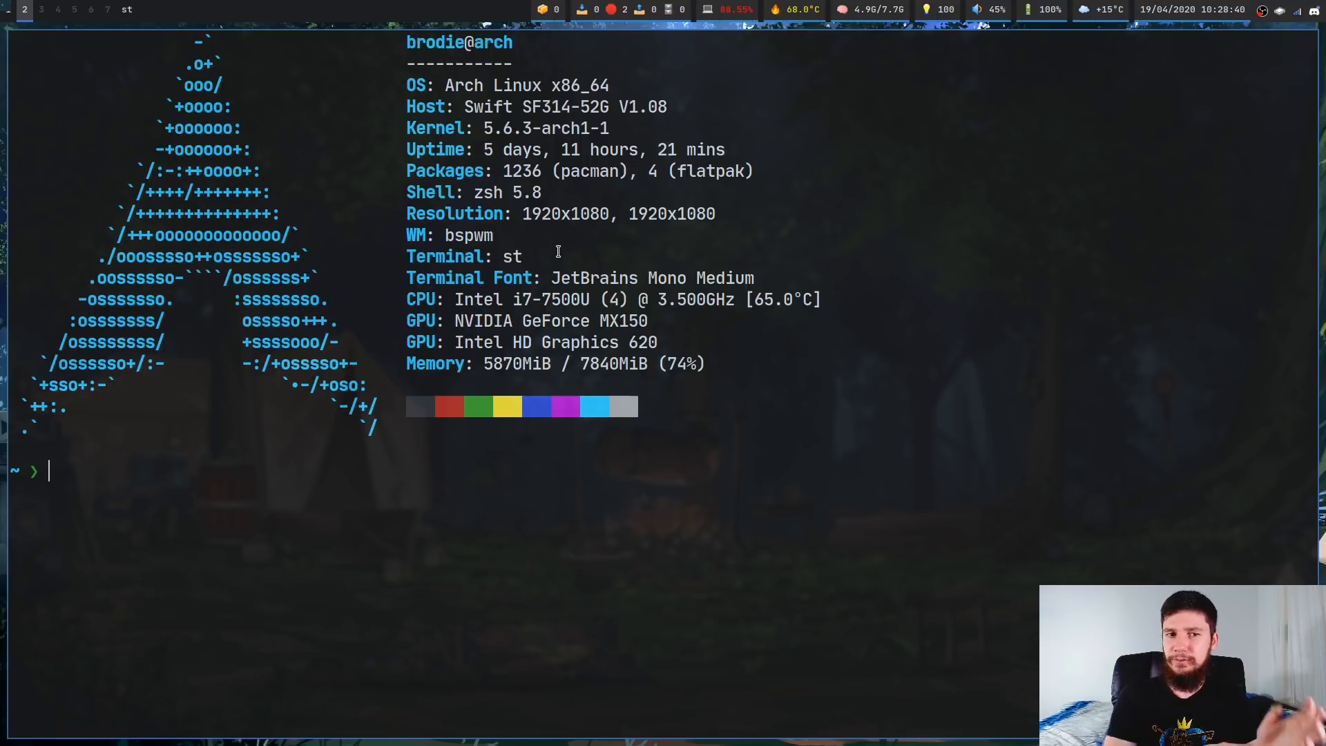
{"action": "mouse_move", "coordinate": [595, 298]}
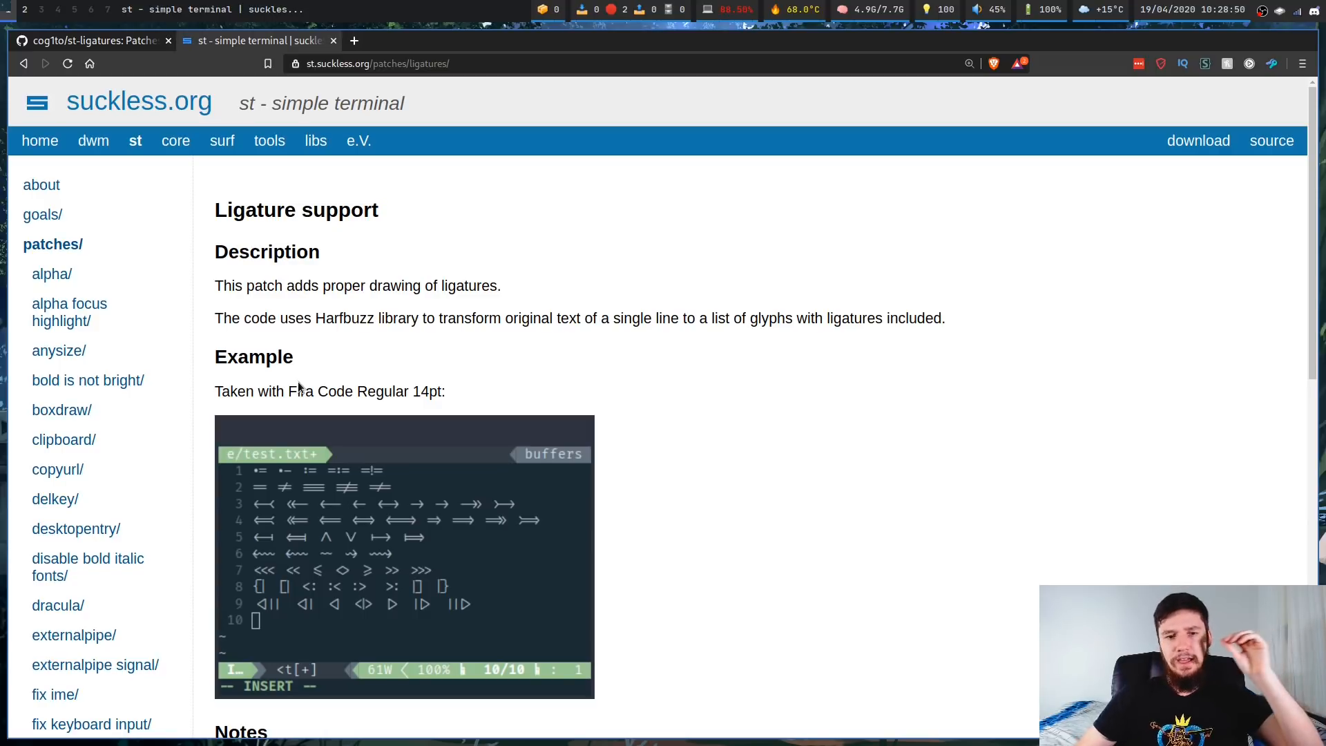
{"action": "left_click_drag", "start_coordinate": [289, 390], "coordinate": [374, 391]}
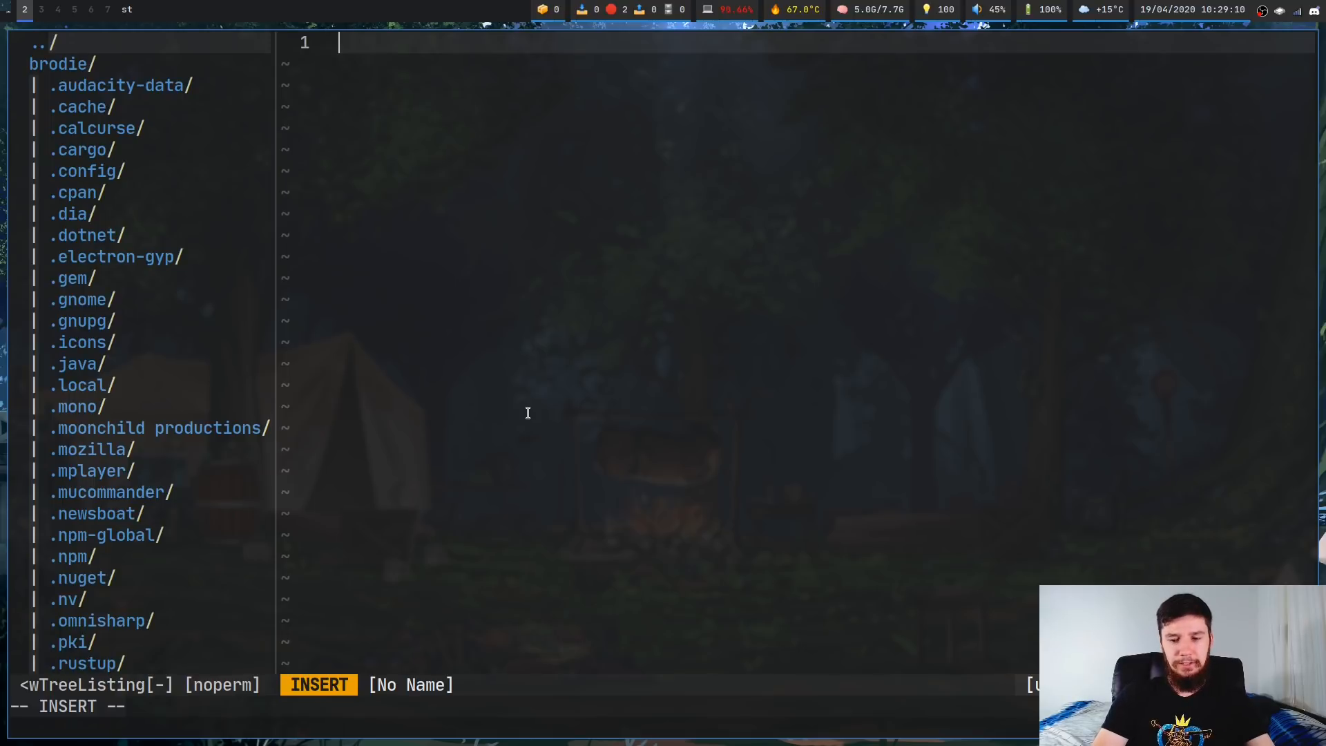
Step: Enter the ==, === and != operators on line 1 of the Neovim buffer
{"action": "type", "text": "=="}
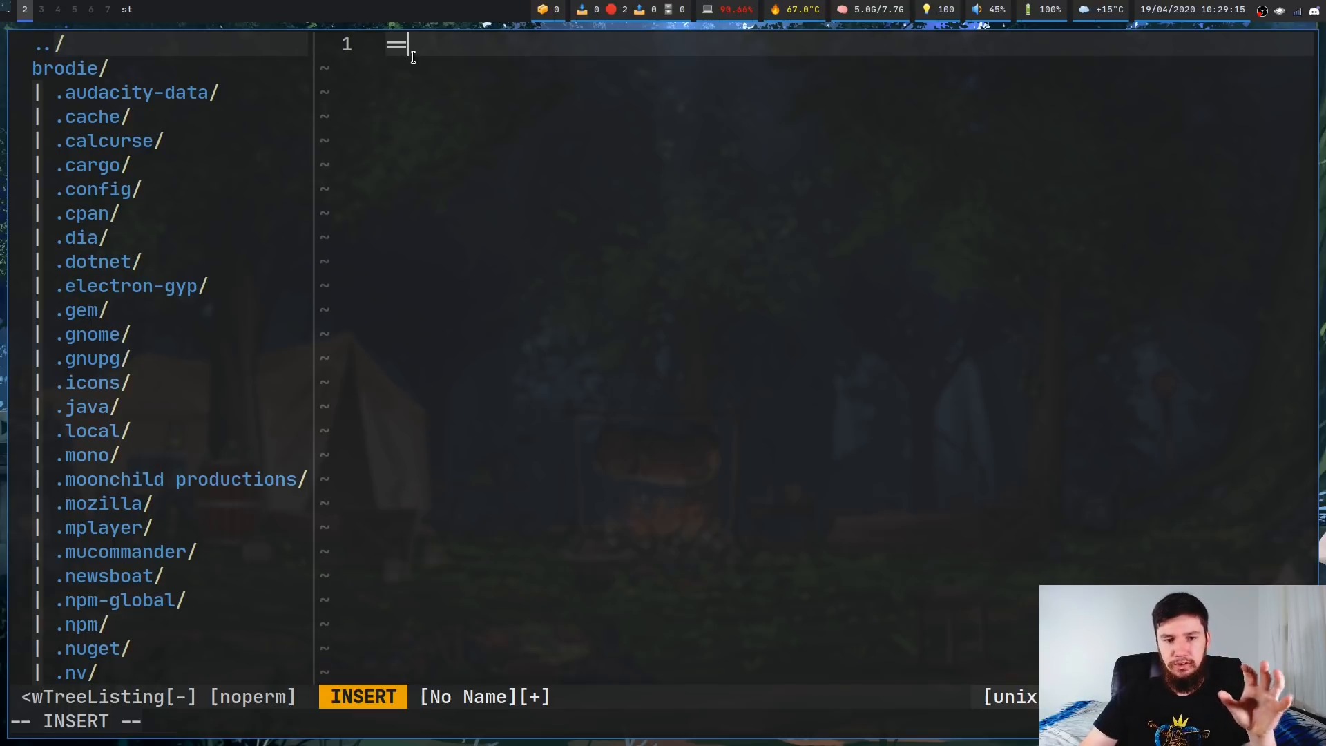
{"action": "type", "text": "=== <>"}
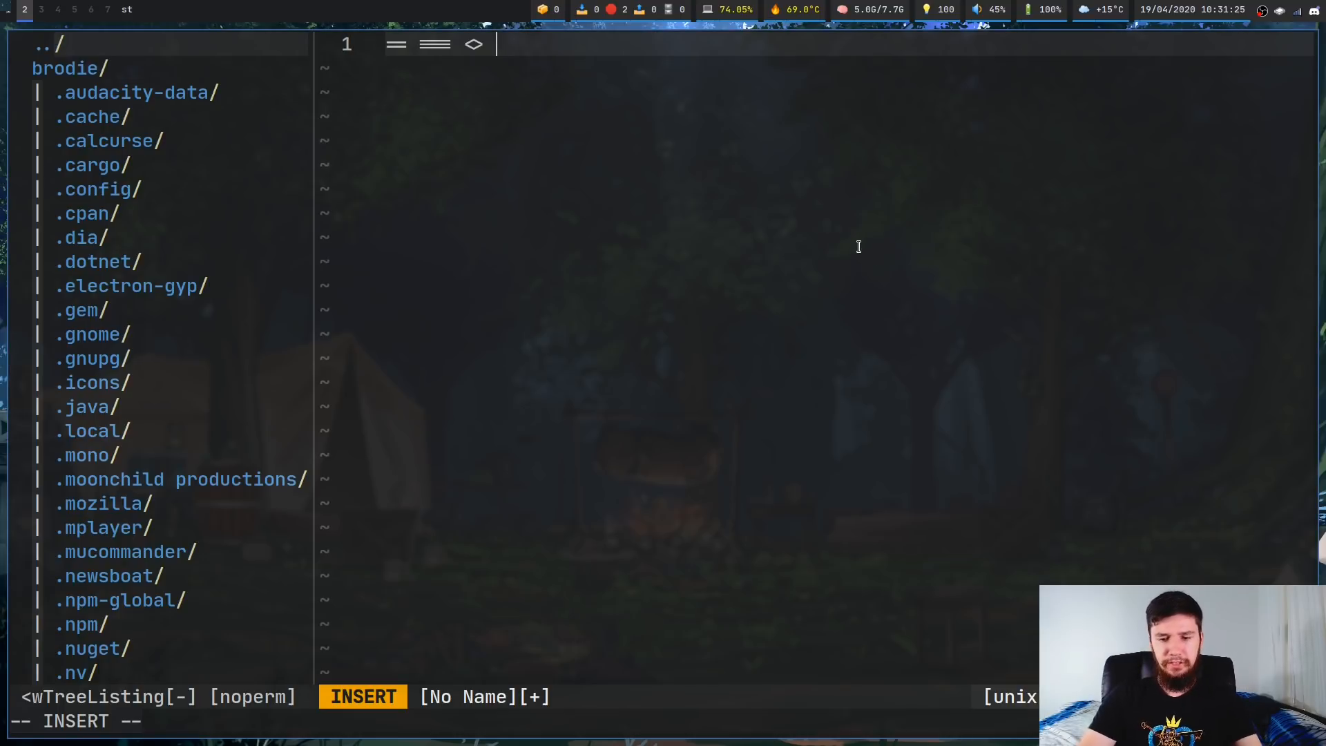
{"action": "type", "text": "≠"}
{"action": "type", "text": "!"}
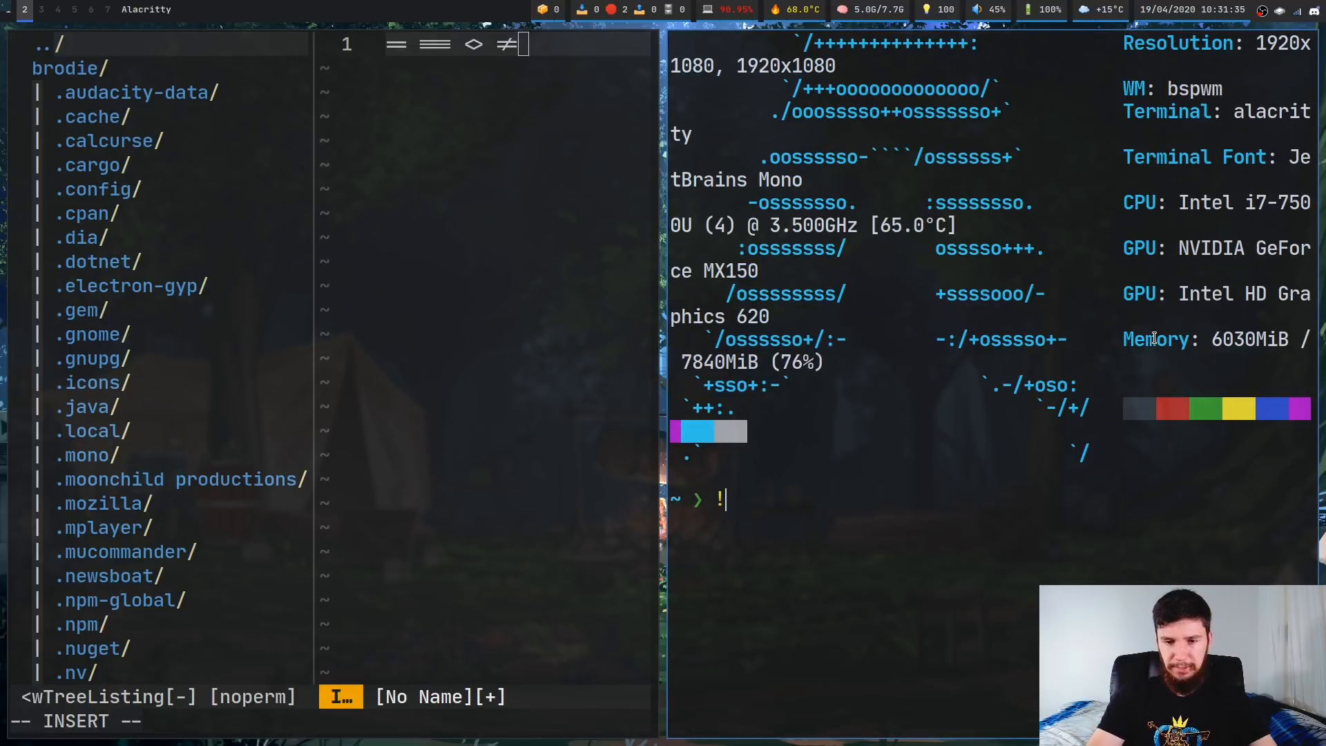
Step: Append =, => and < samples to line 1 after leaving and re-entering insert mode
{"action": "type", "text": "="}
{"action": "left_click", "coordinate": [494, 43]}
{"action": "type", "text": " >= <="}
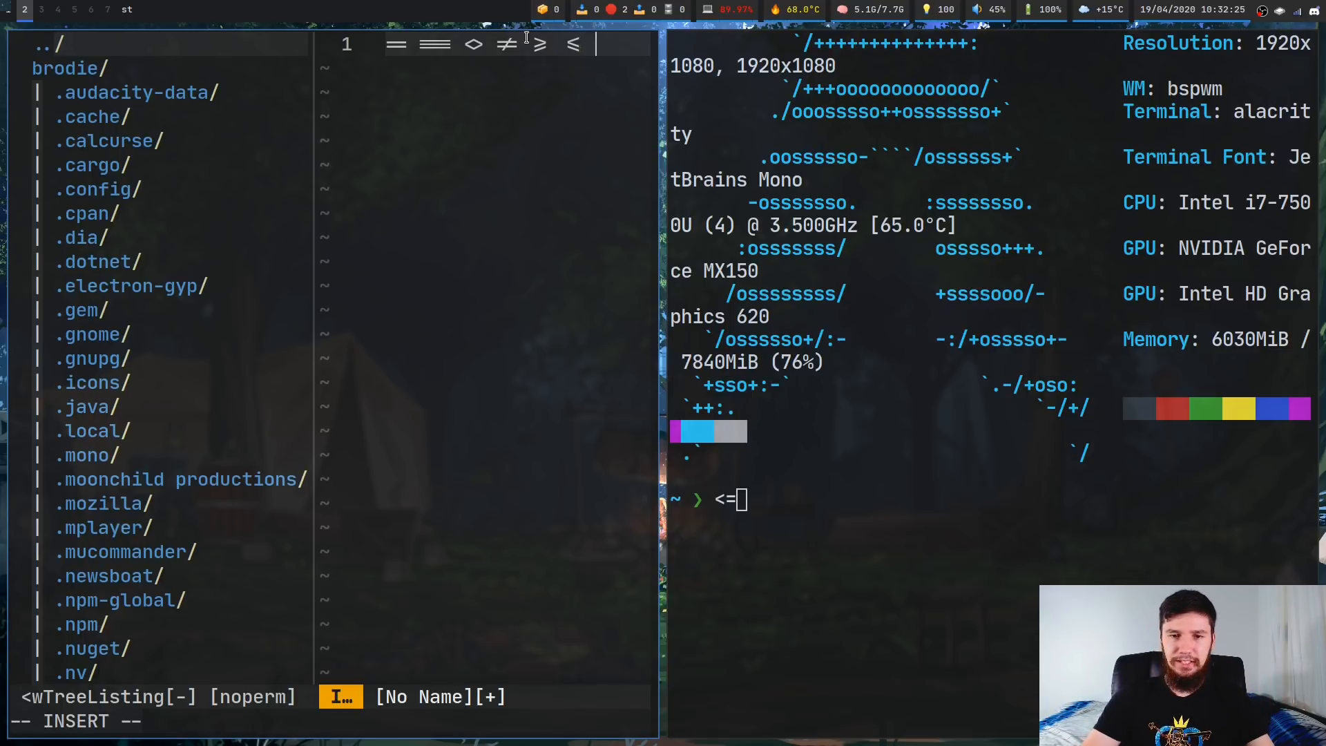
{"action": "key", "text": "Escape"}
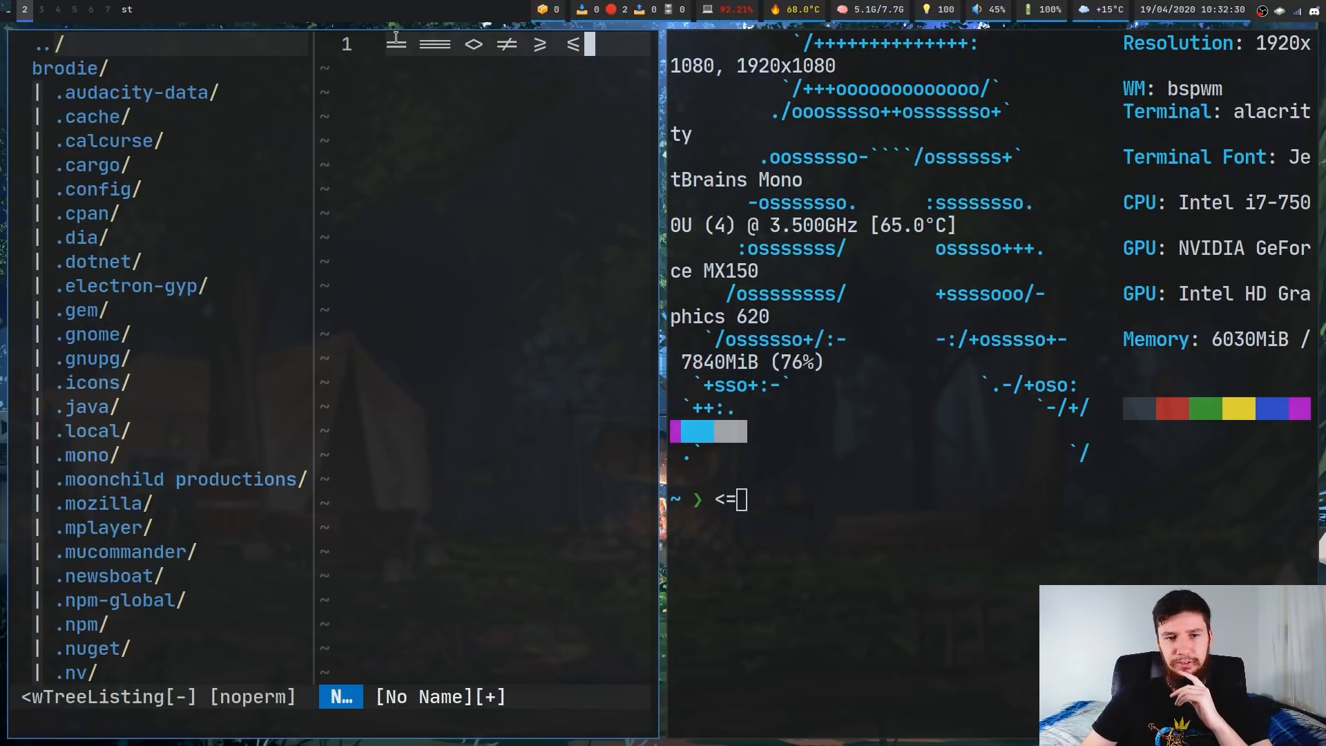
{"action": "key", "text": "i"}
{"action": "type", "text": " -> <-"}
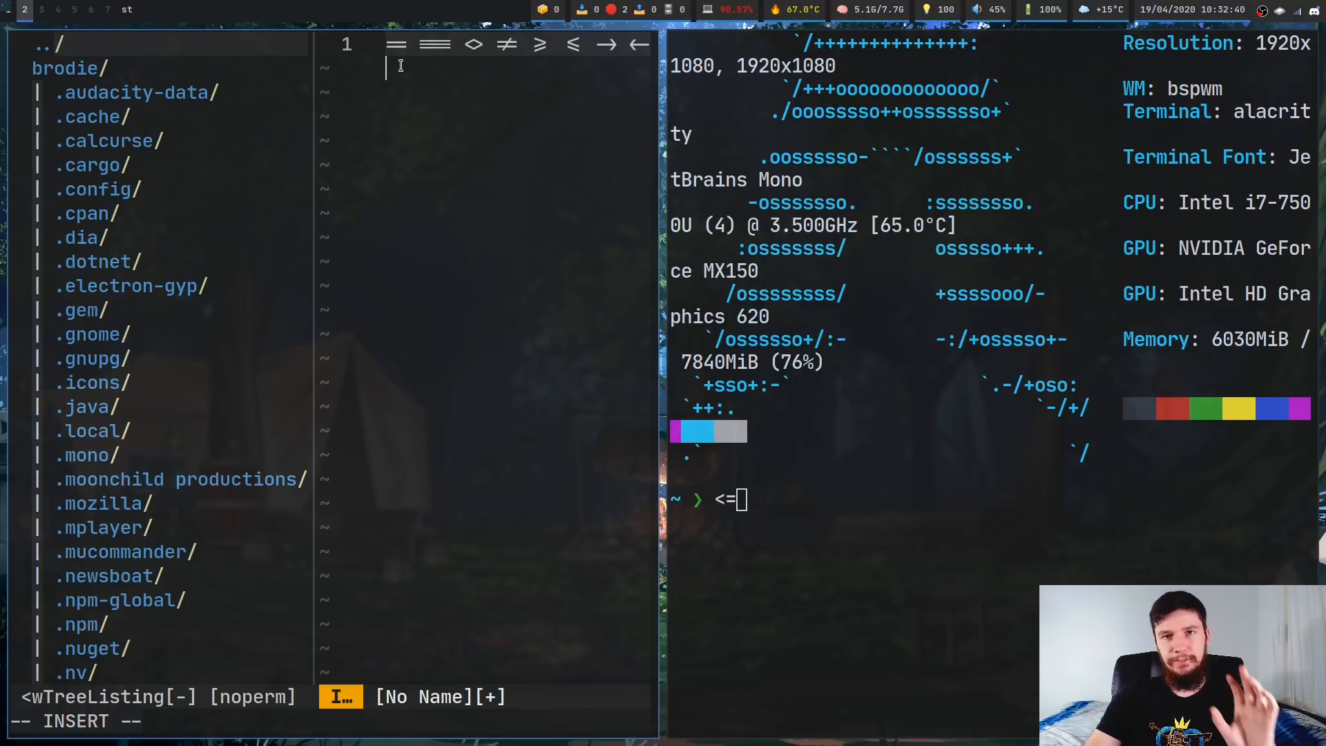
{"action": "type", "text": "⇒"}
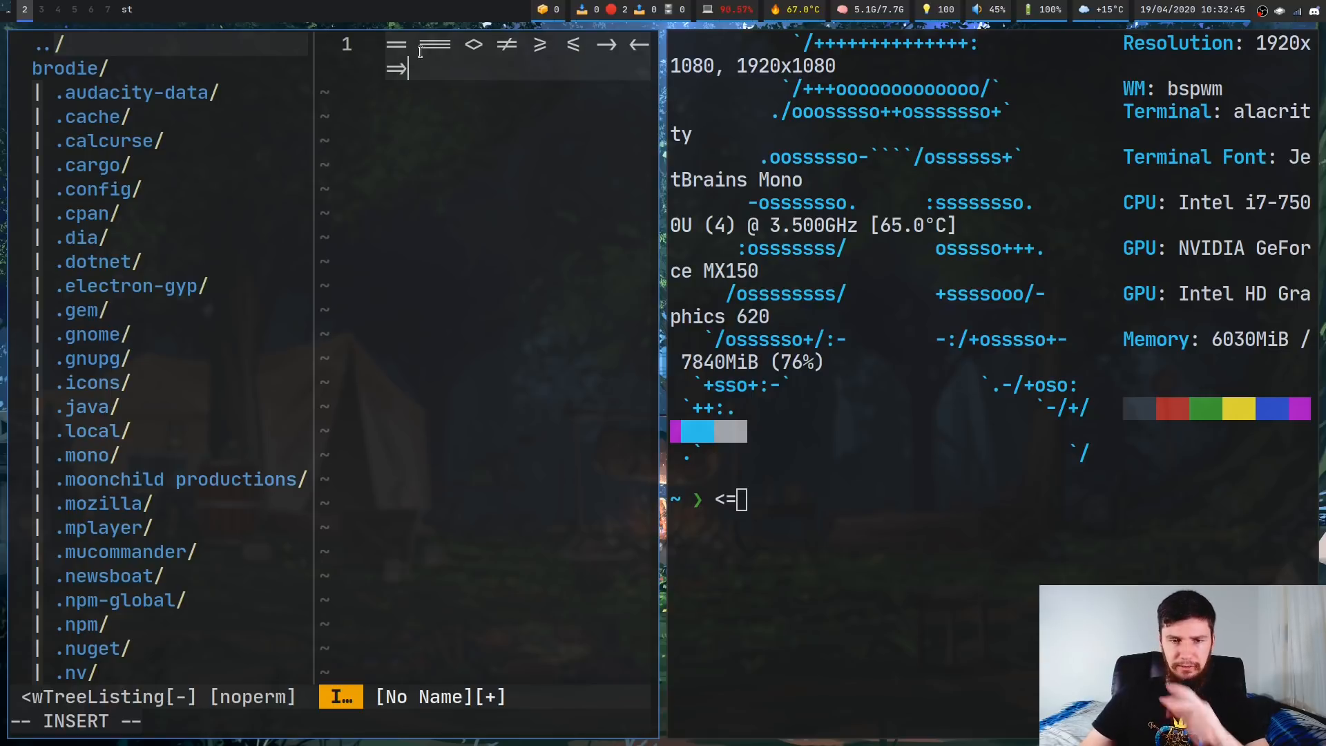
{"action": "type", "text": "<"}
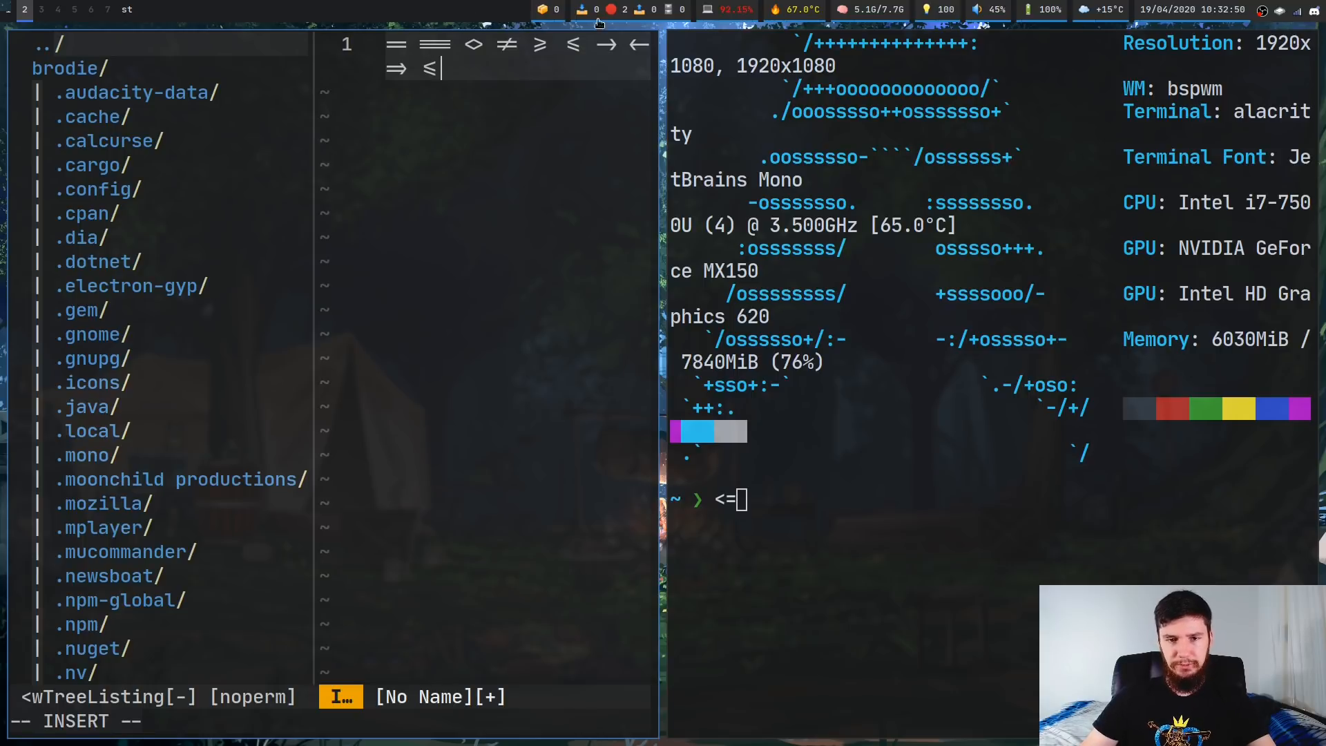
{"action": "mouse_move", "coordinate": [522, 117]}
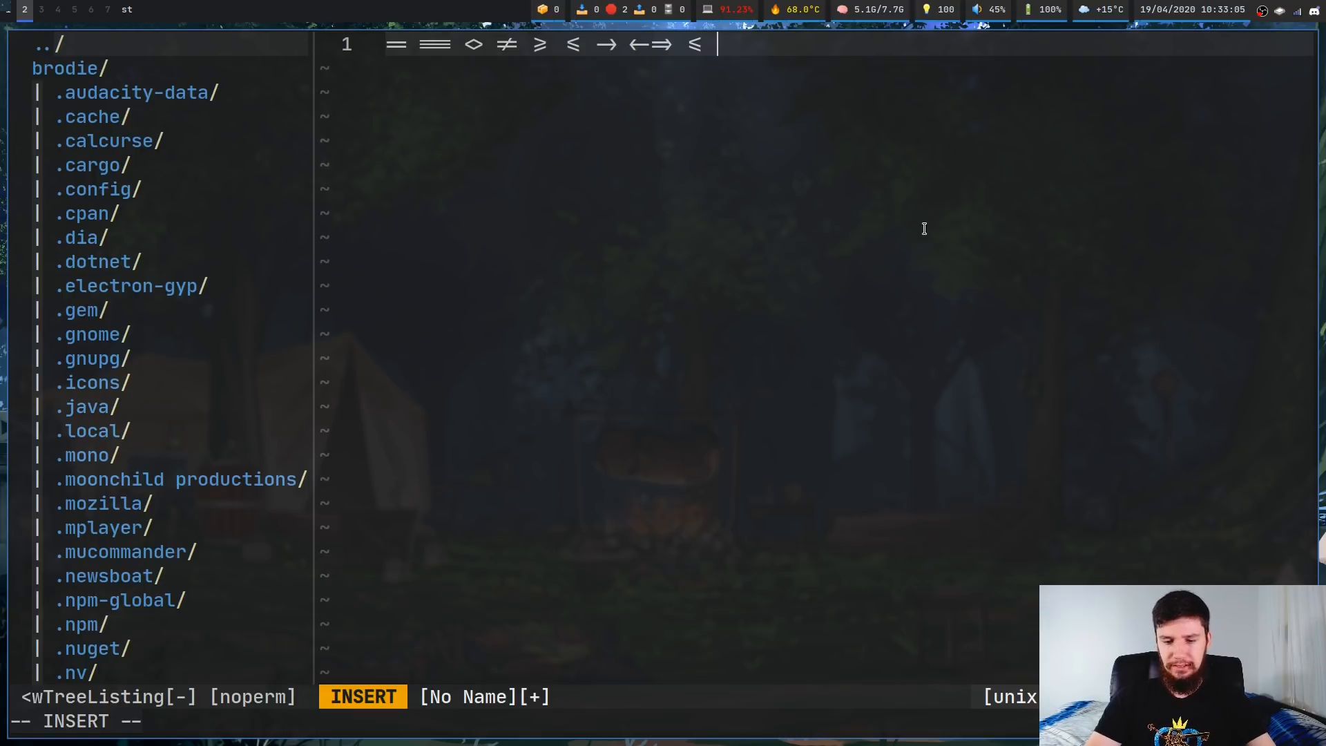
Step: Append a second <= ligature at the end of line 1
{"action": "type", "text": "≤"}
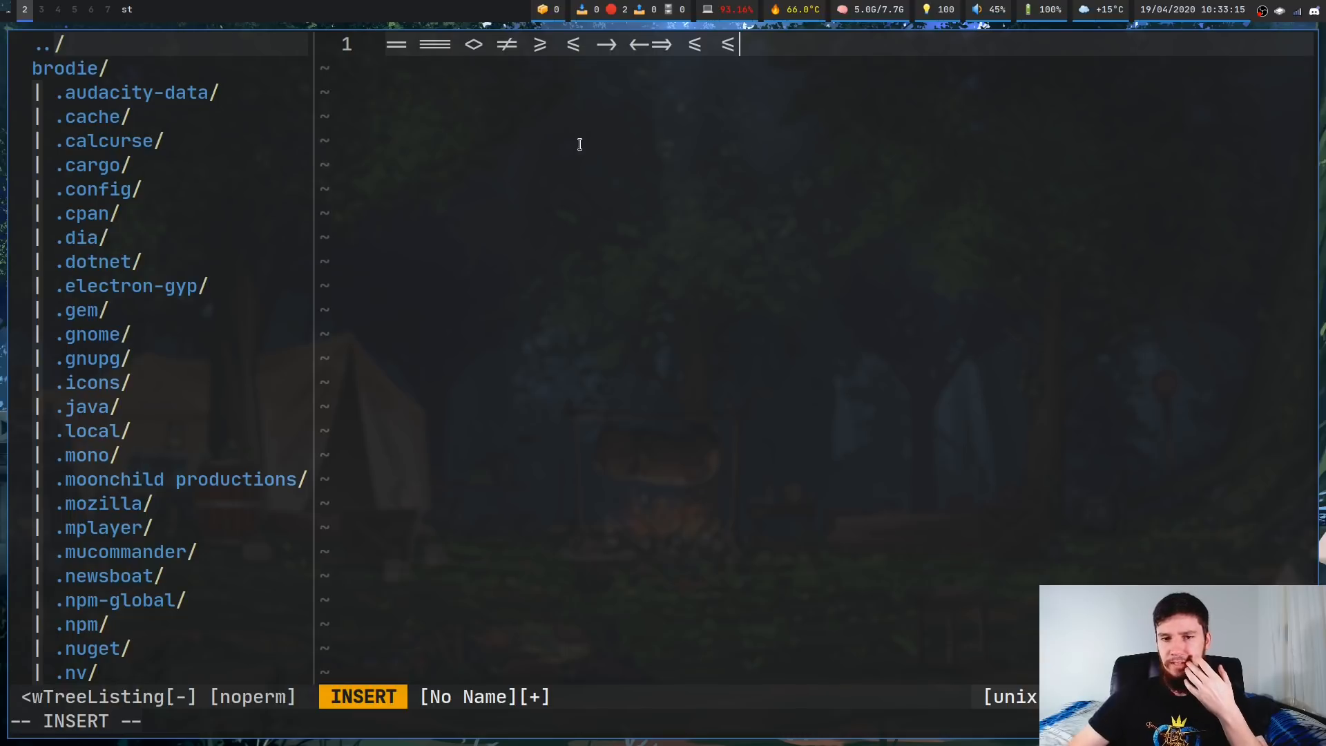
{"action": "mouse_move", "coordinate": [313, 113]}
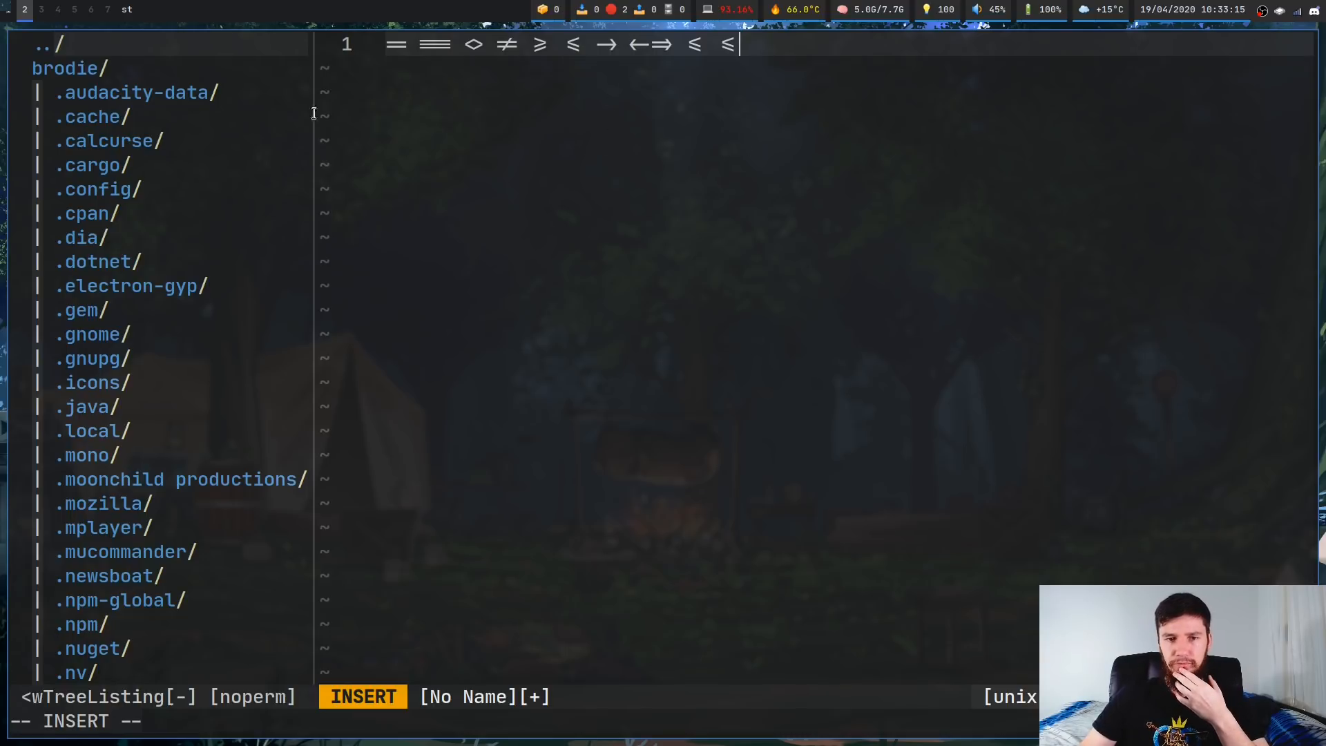
{"action": "mouse_move", "coordinate": [625, 103]}
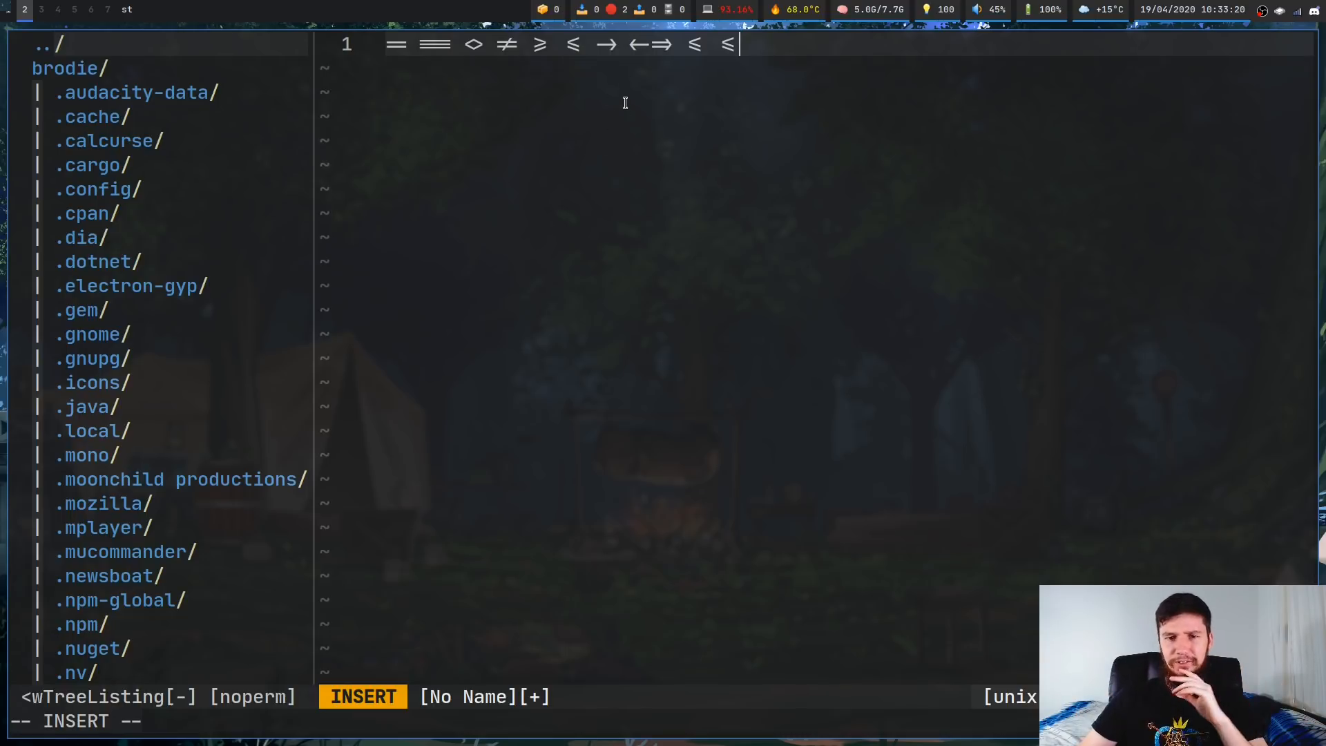
{"action": "mouse_move", "coordinate": [580, 83]}
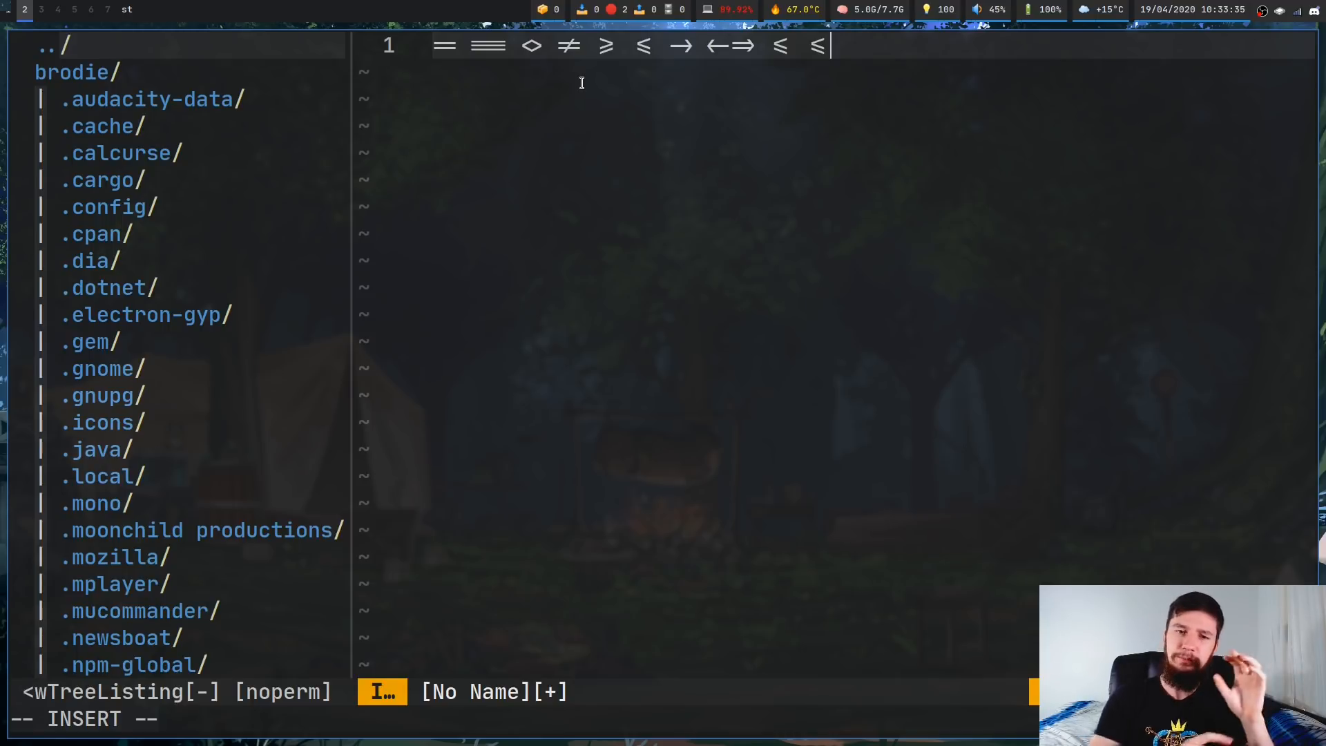
Step: Redo the trailing <= and add two more equals signs to line 1
{"action": "key", "text": "BackSpace"}
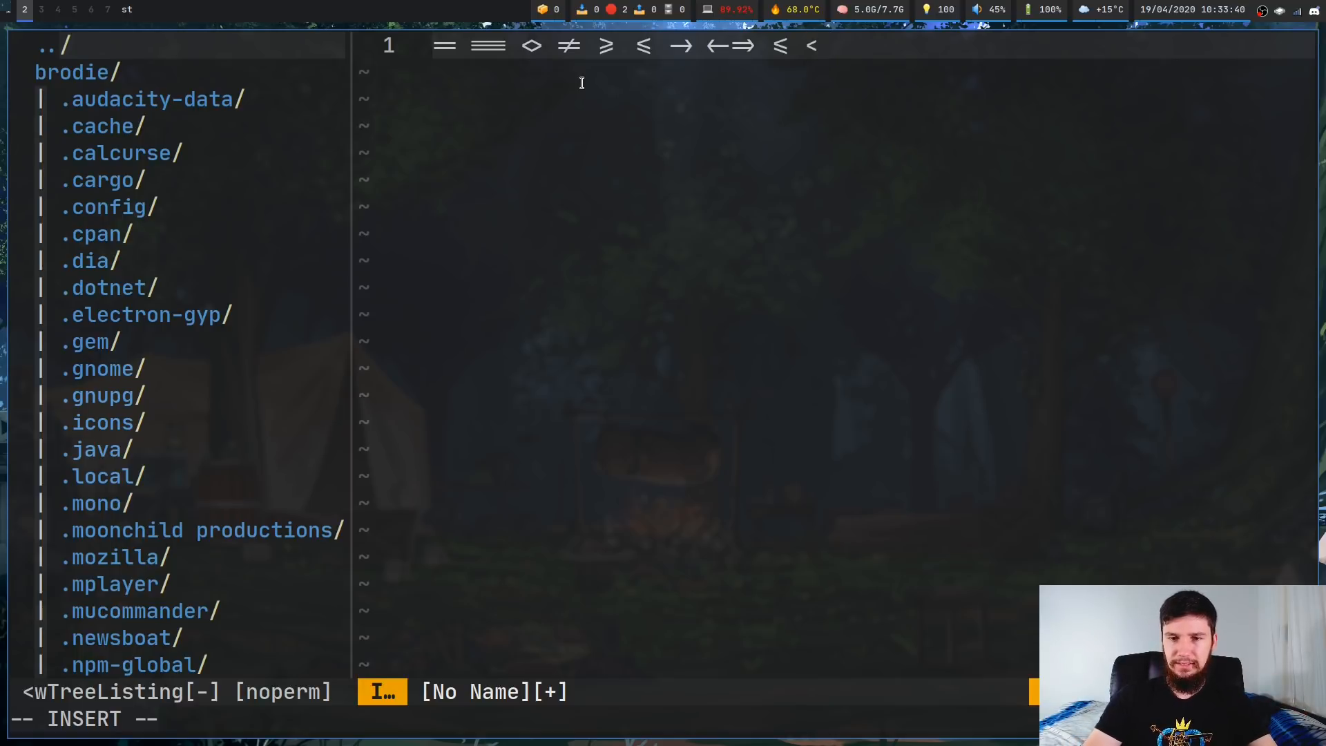
{"action": "type", "text": "≤"}
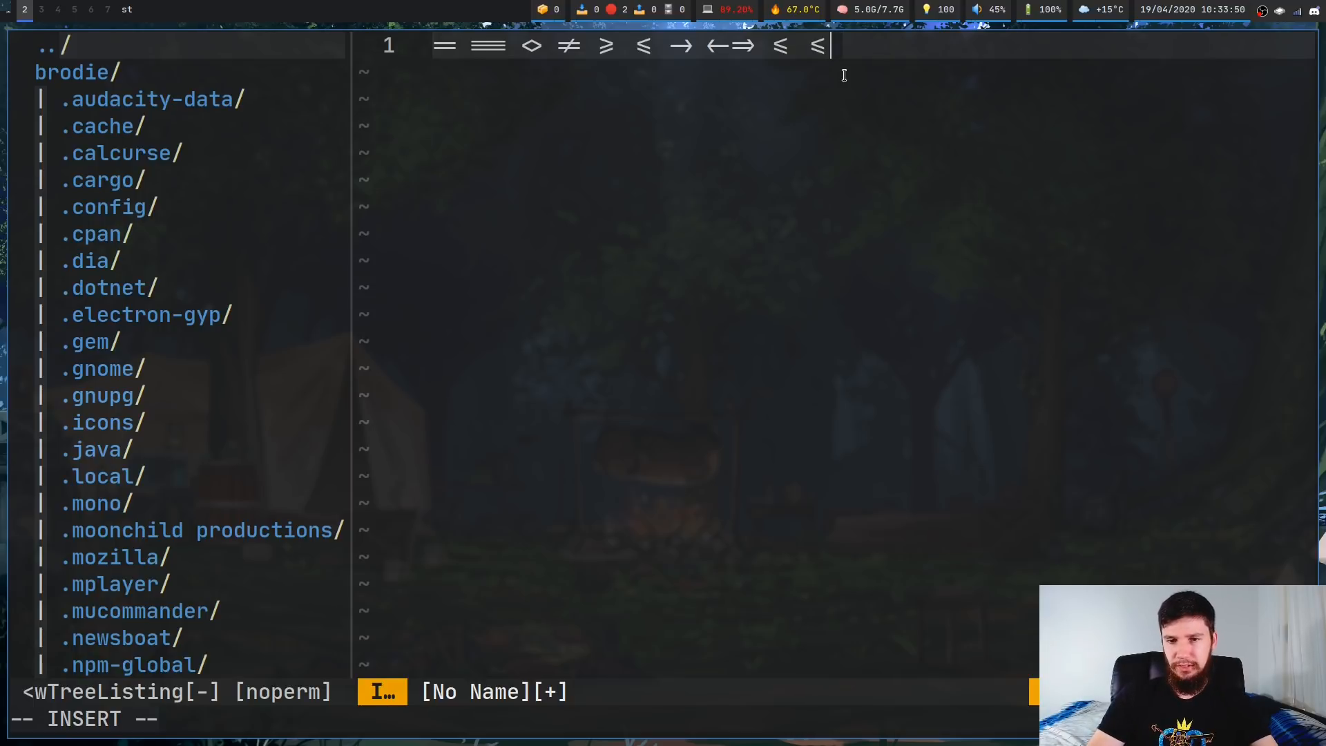
{"action": "type", "text": "==="}
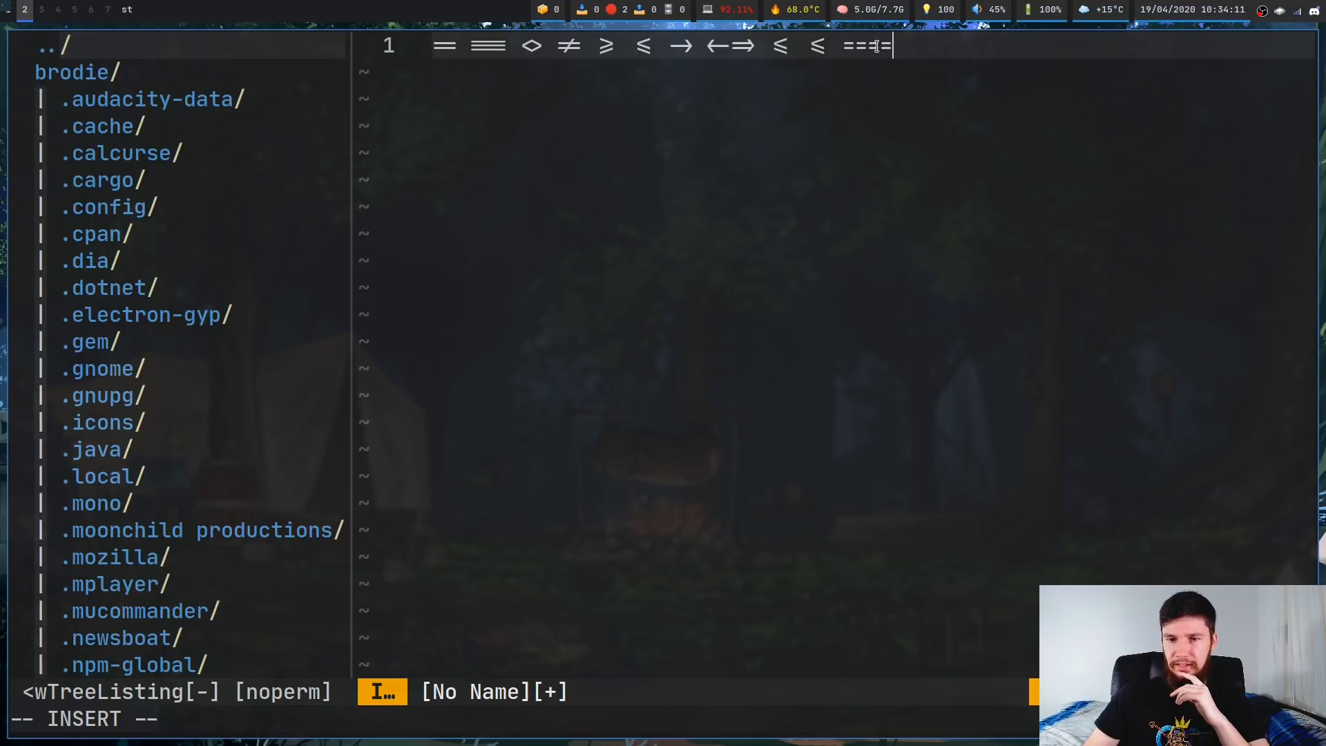
{"action": "type", "text": "="}
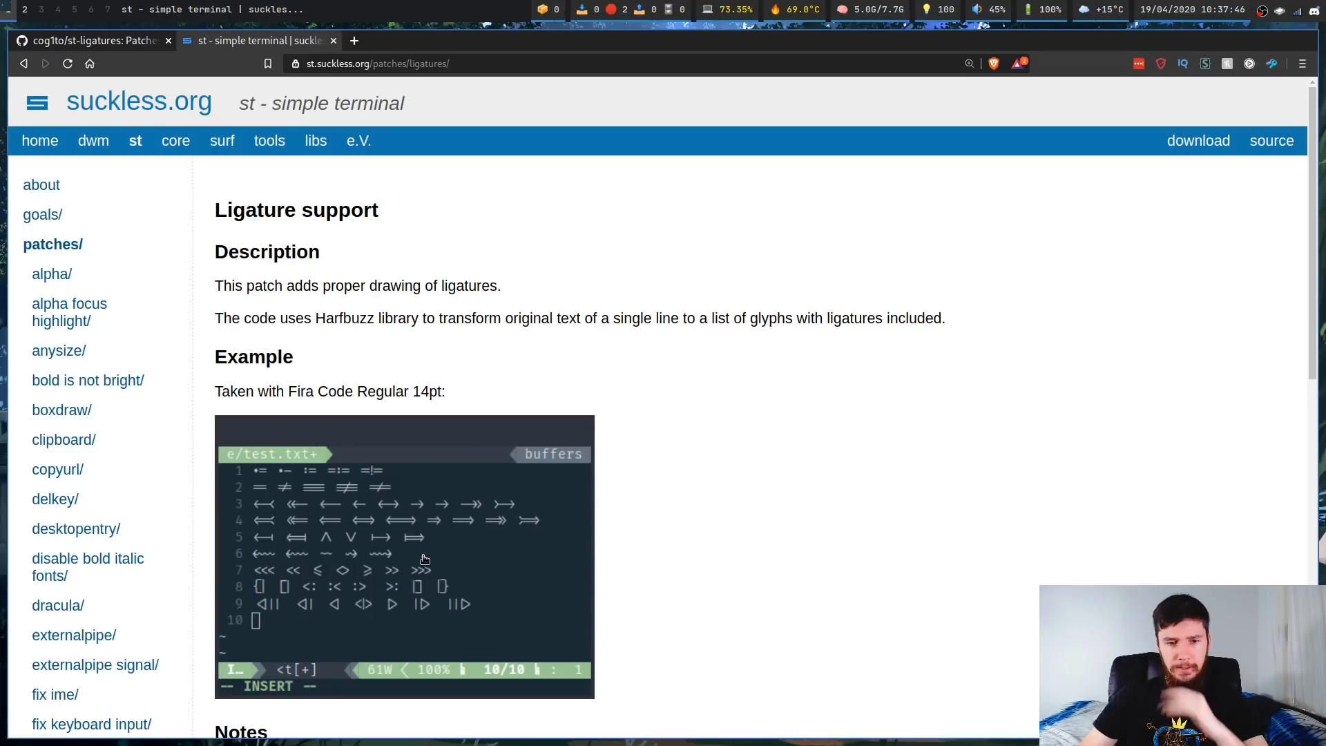
Step: Scroll to the Example screenshot and the Notes on Harfbuzz and Scrollback/Alpha compatibility
{"action": "scroll", "scroll_direction": "down", "scroll_amount": 3}
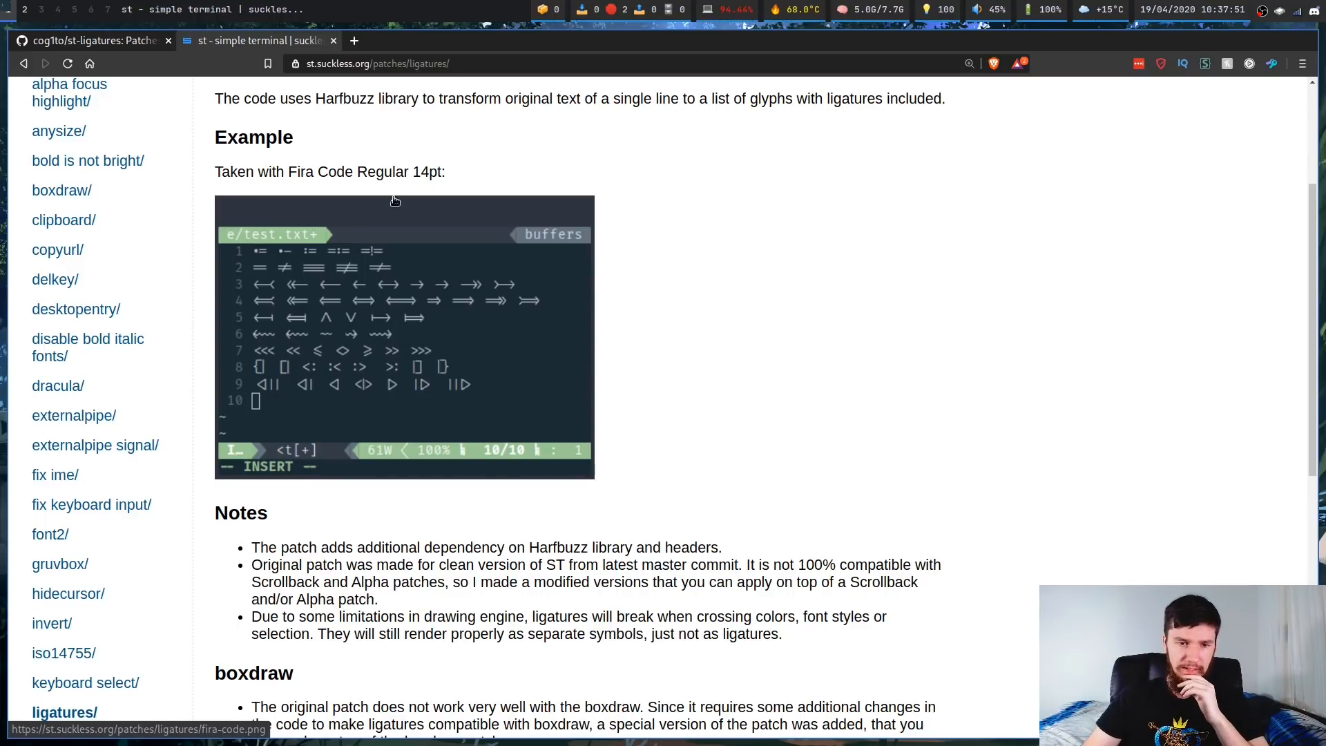
{"action": "mouse_move", "coordinate": [278, 214]}
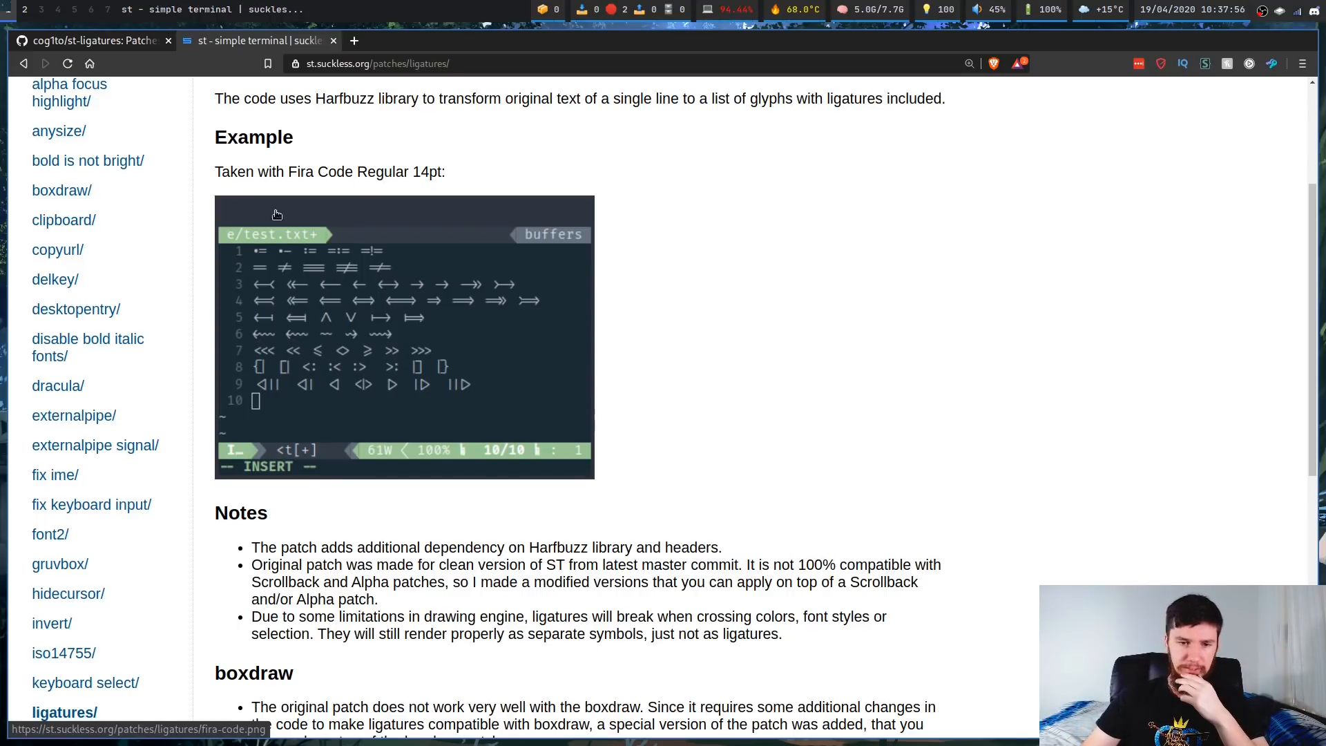
{"action": "mouse_move", "coordinate": [353, 254]}
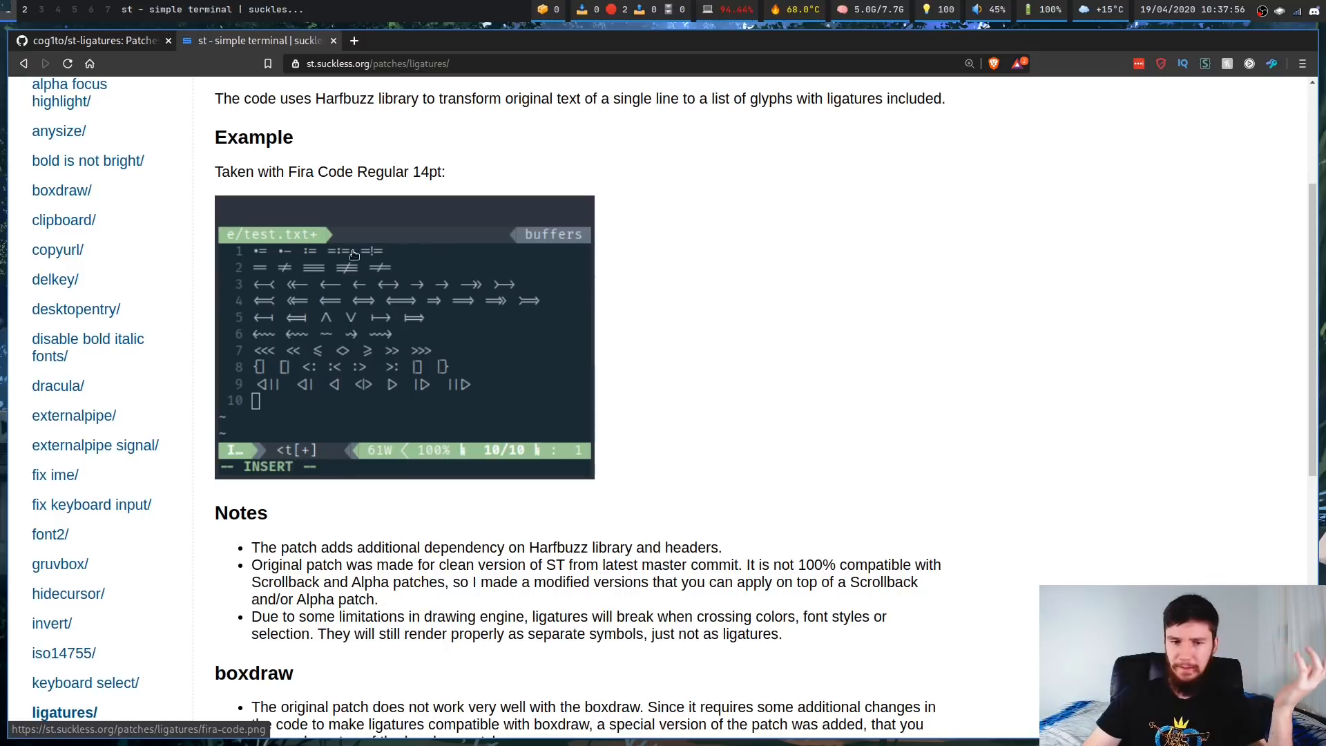
{"action": "mouse_move", "coordinate": [428, 398]}
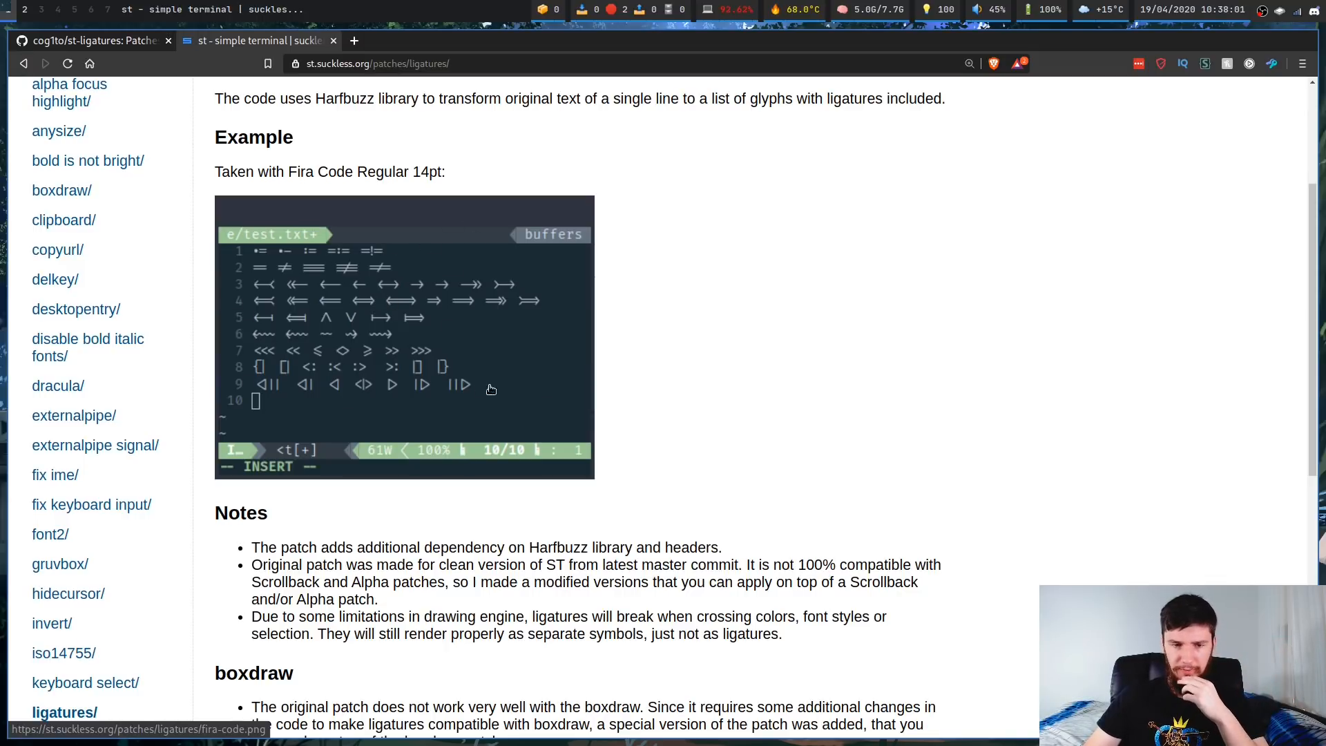
{"action": "mouse_move", "coordinate": [259, 329]}
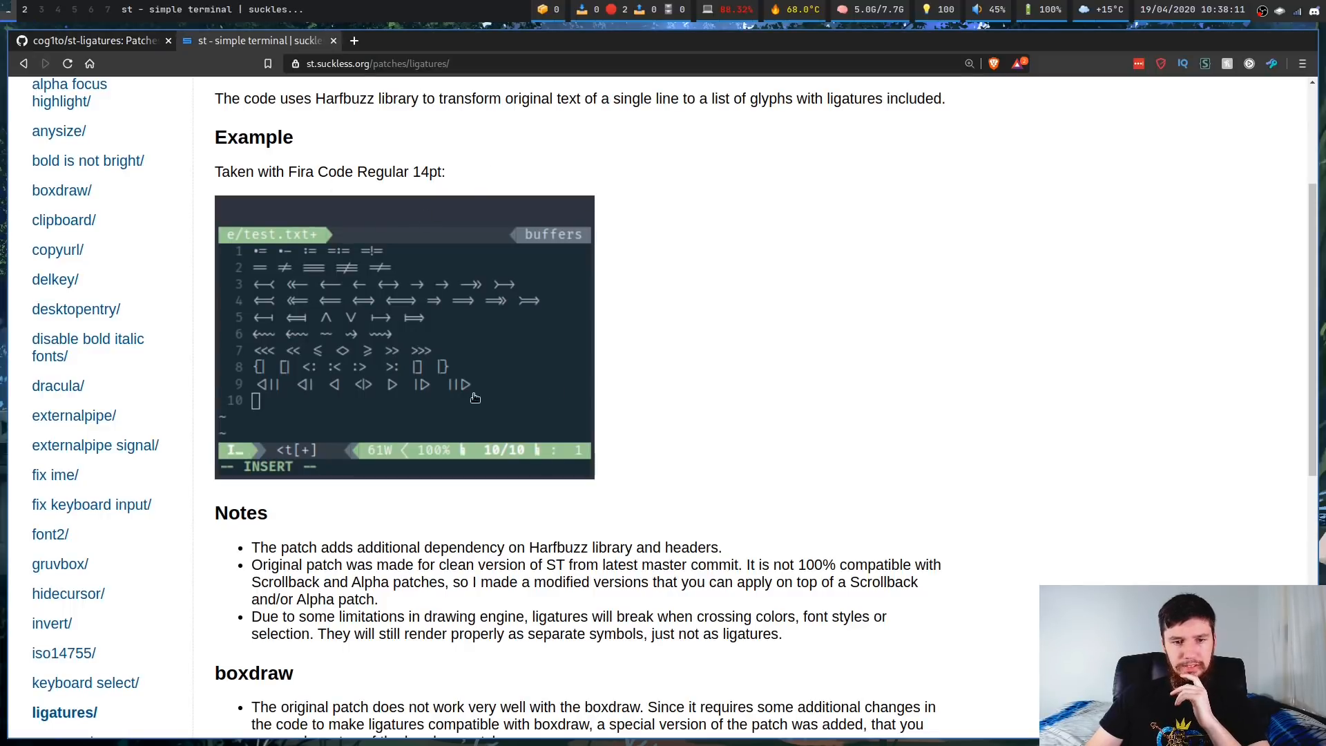
{"action": "mouse_move", "coordinate": [438, 210]}
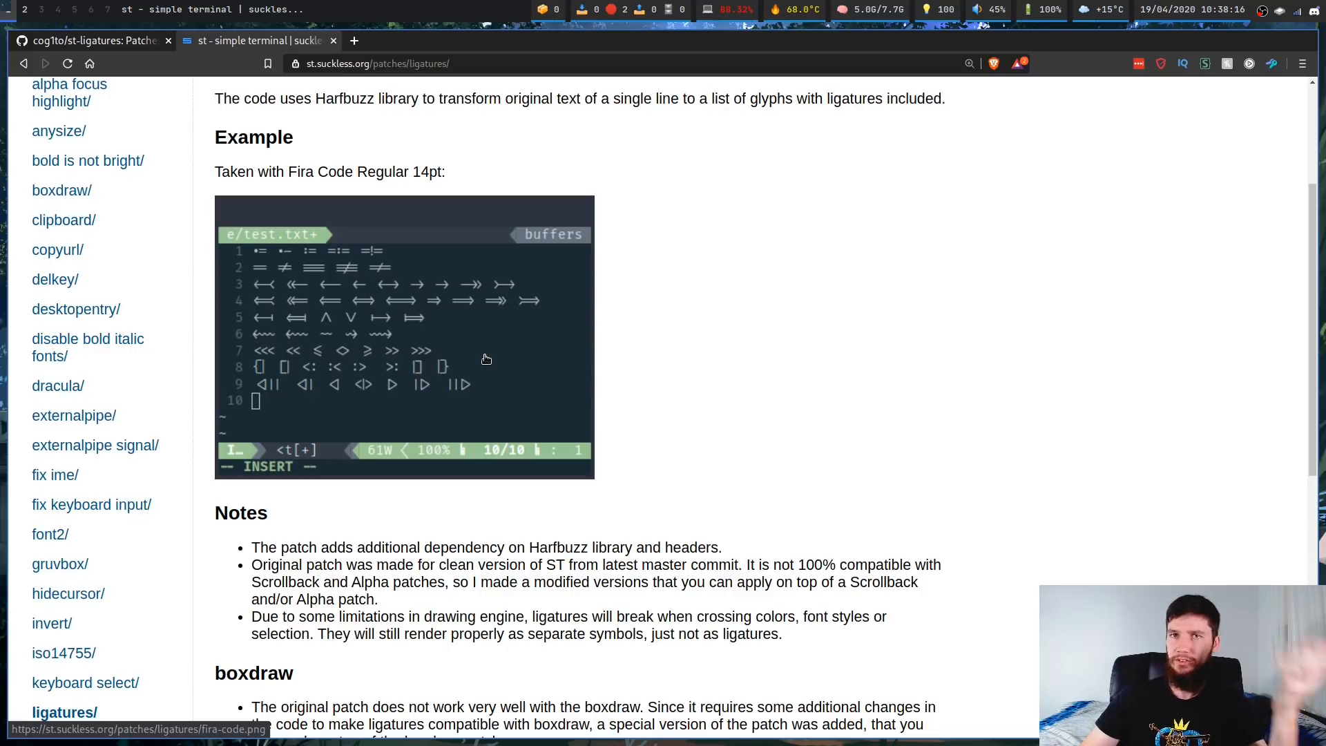
{"action": "mouse_move", "coordinate": [497, 348]}
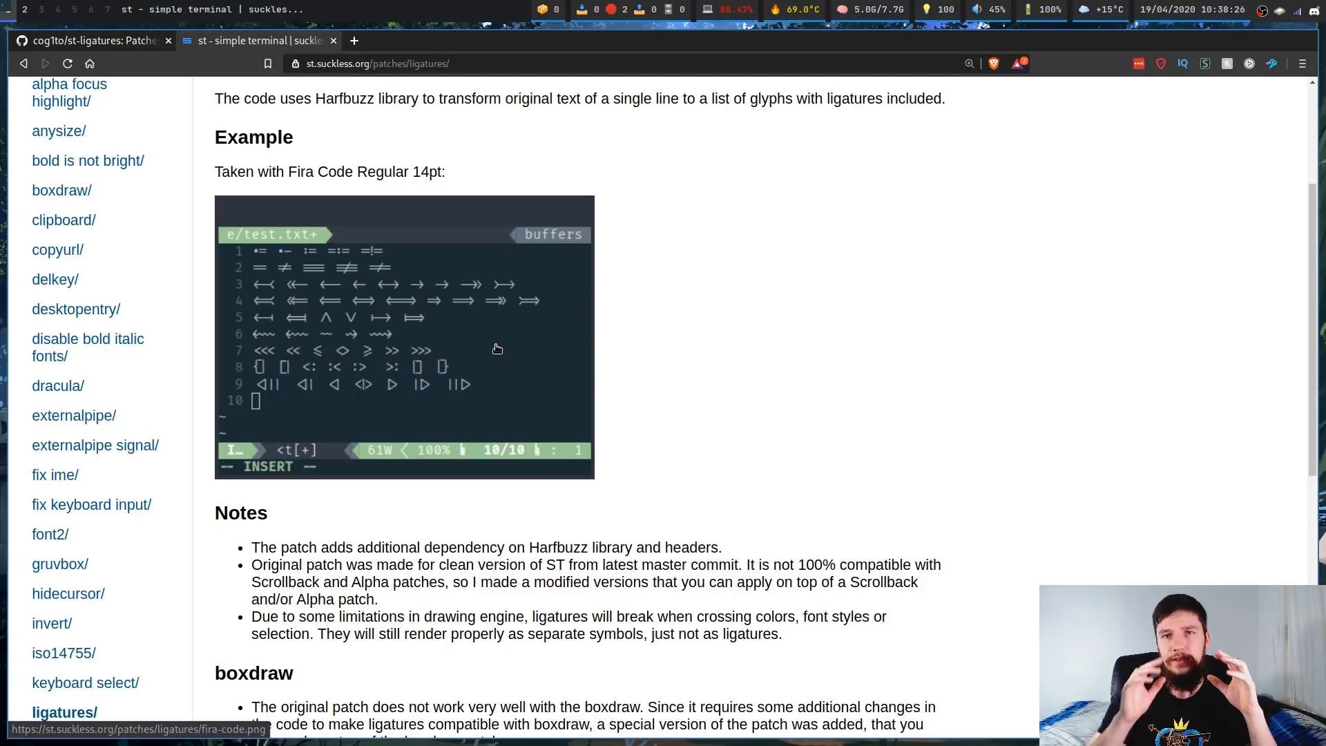
{"action": "mouse_move", "coordinate": [483, 329]}
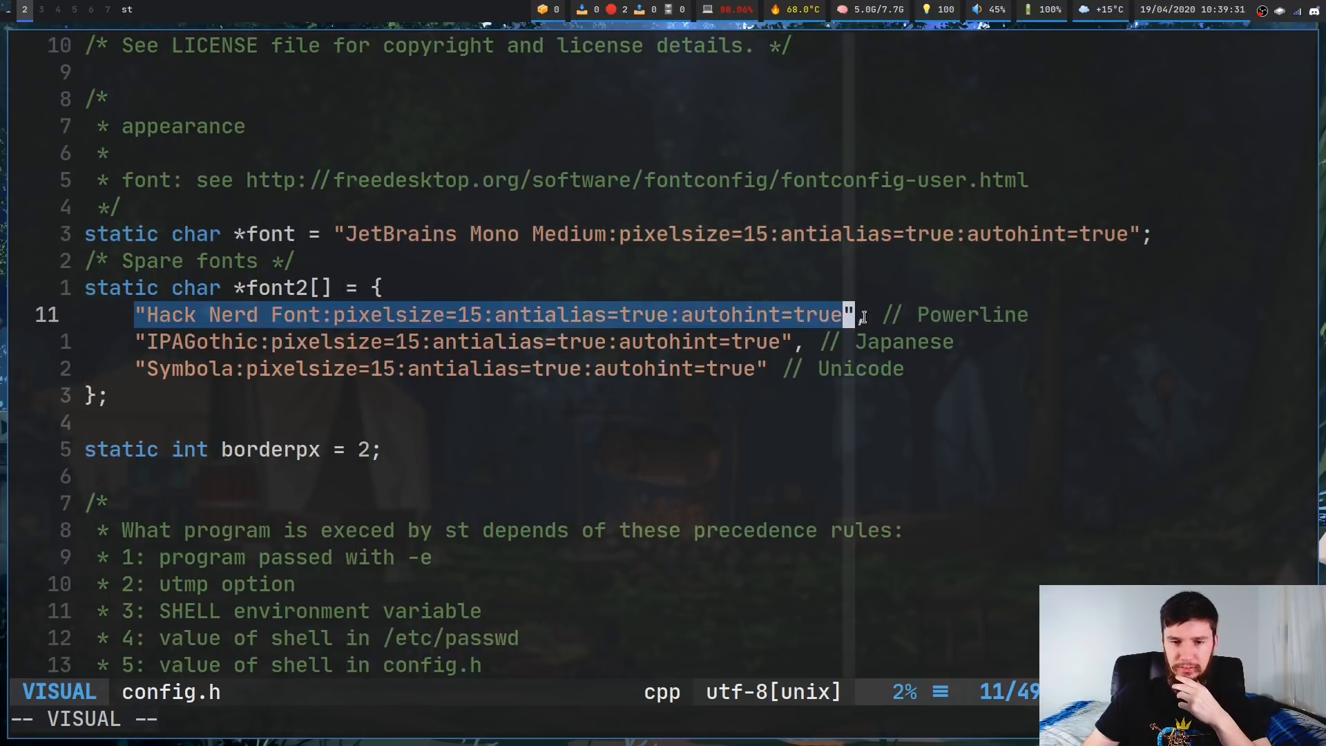
Step: Highlight the JetBrains Mono Medium font and spare font entries in config.h
{"action": "key", "text": "Escape"}
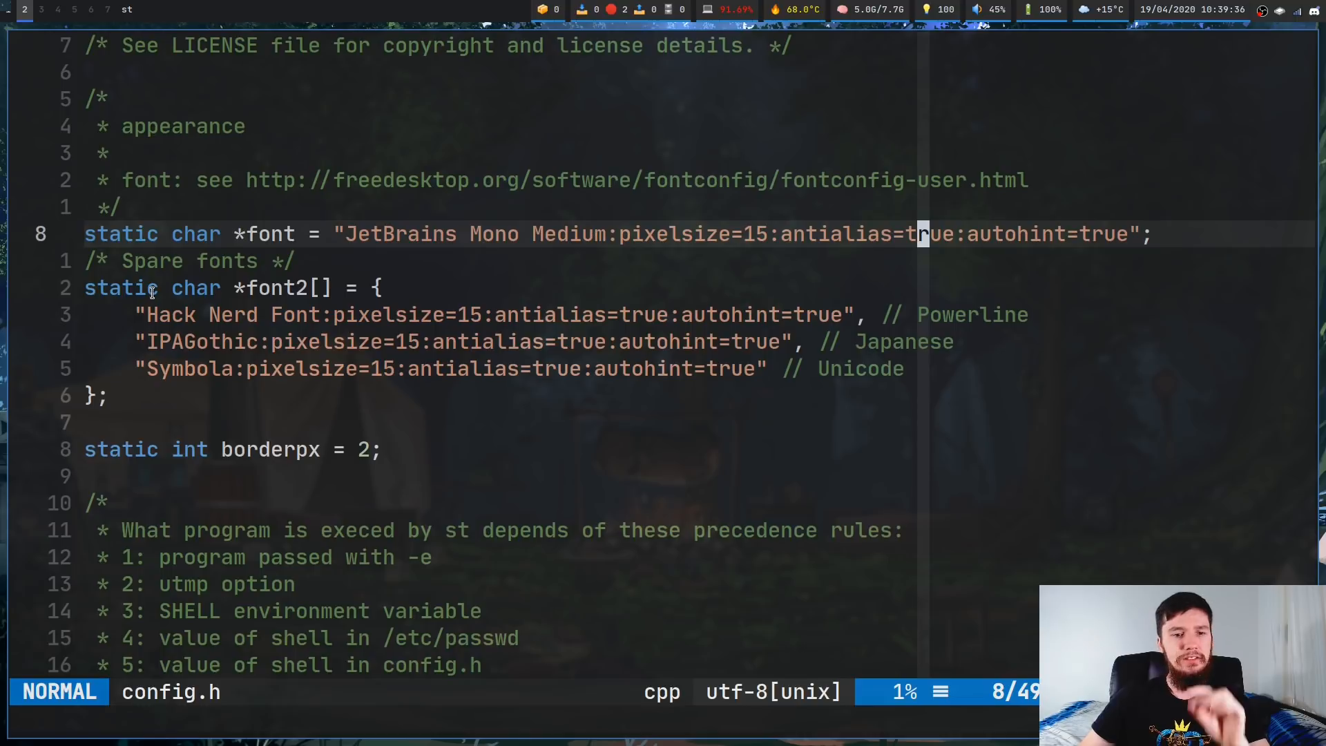
{"action": "key", "text": "v"}
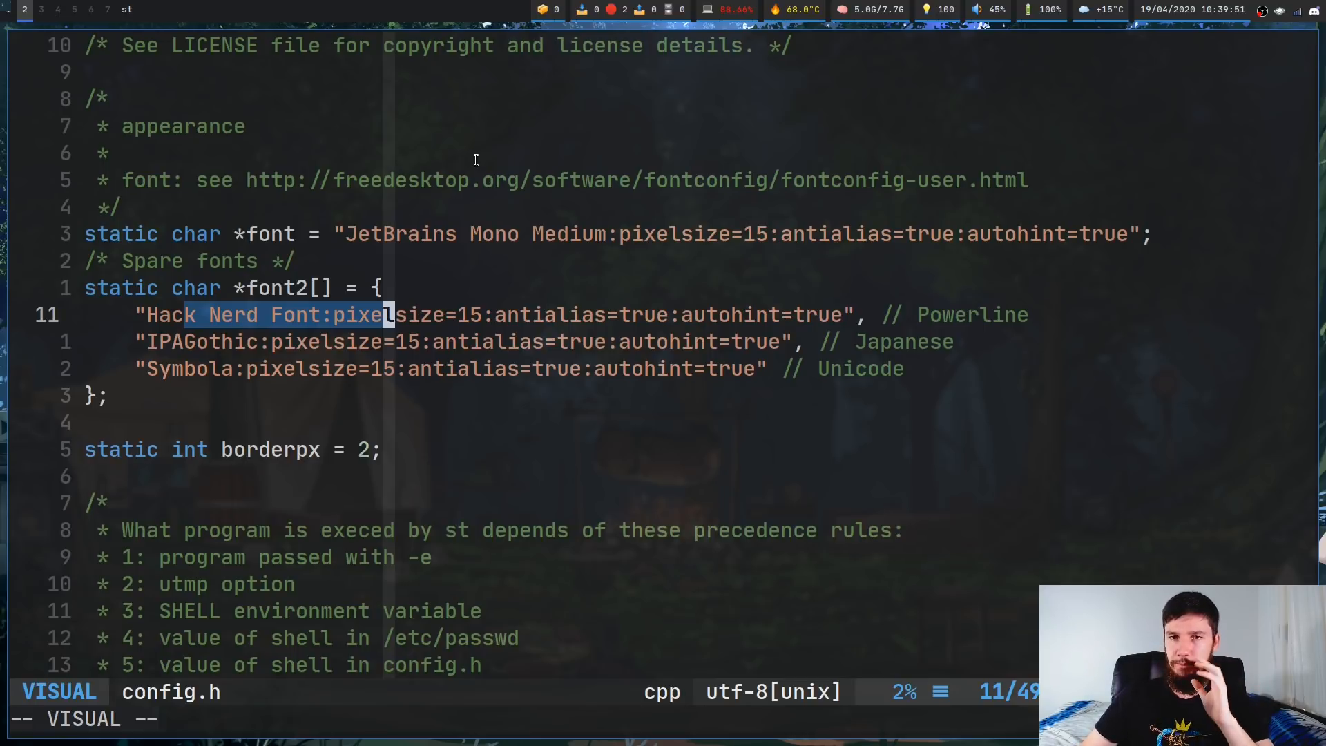
{"action": "mouse_move", "coordinate": [598, 235]}
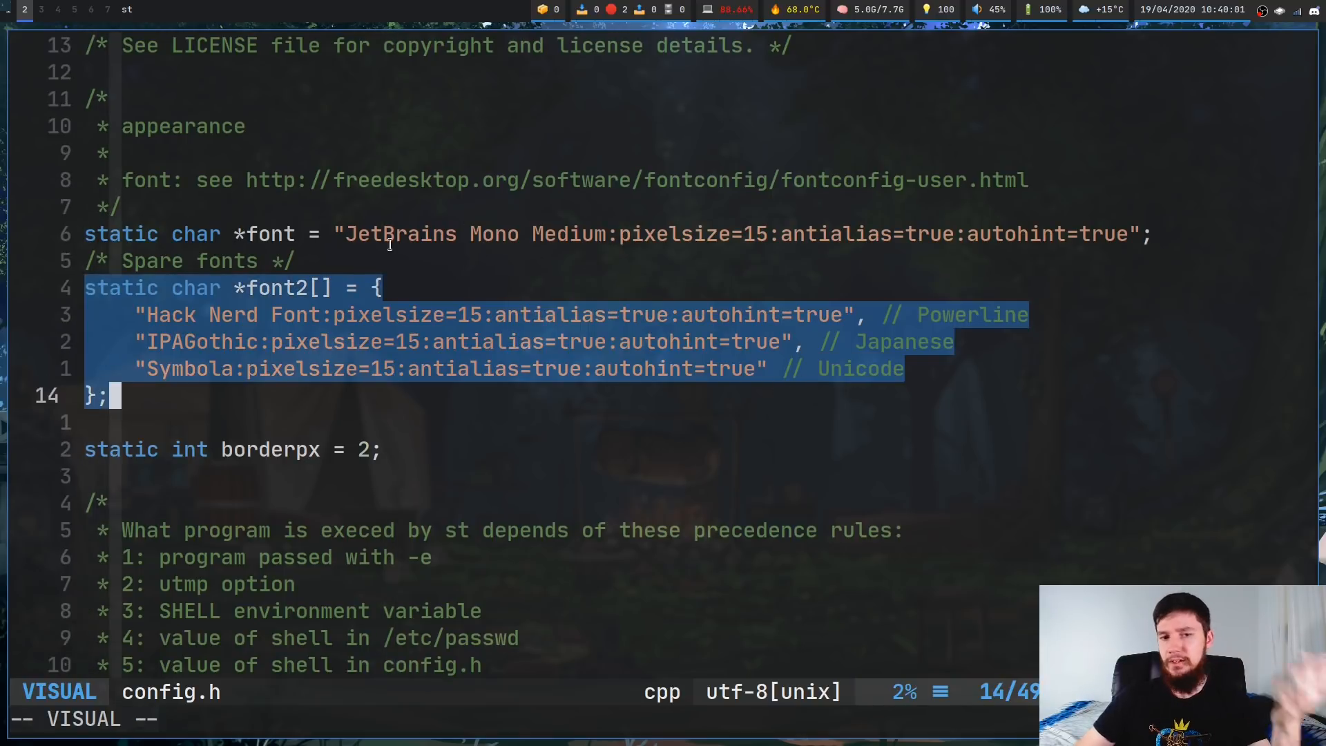
{"action": "key", "text": "Escape"}
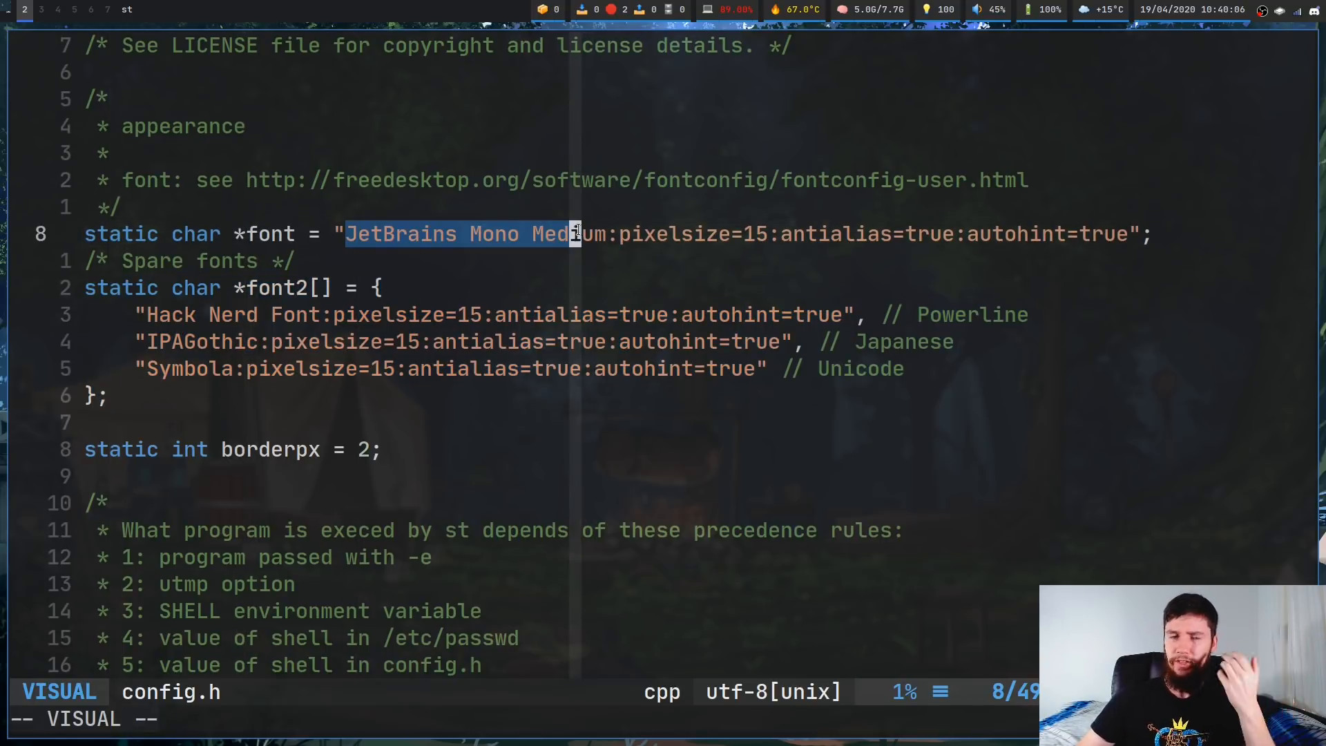
{"action": "key", "text": "Escape"}
{"action": "type", "text": "sudo make"}
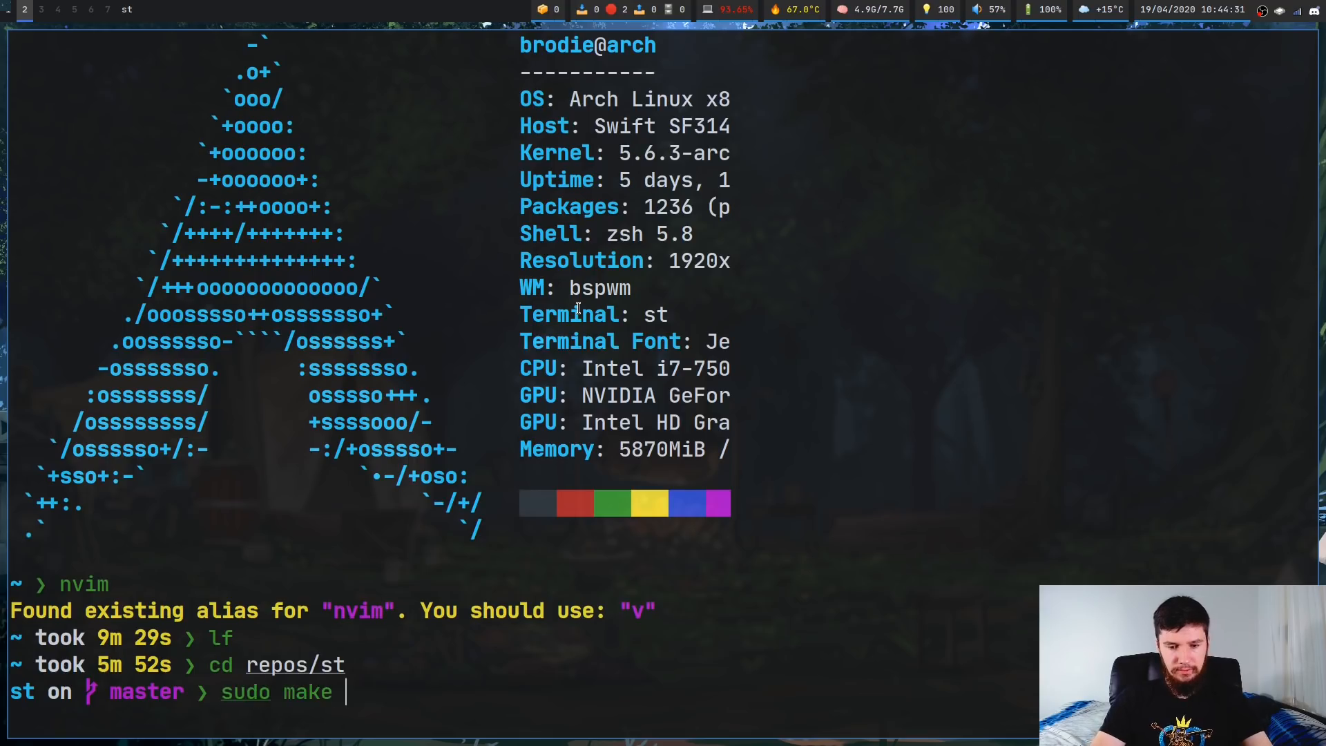
Step: Uninstall st with sudo make uninstall, then rebuild via sudo make clean install
{"action": "type", "text": "unintall"}
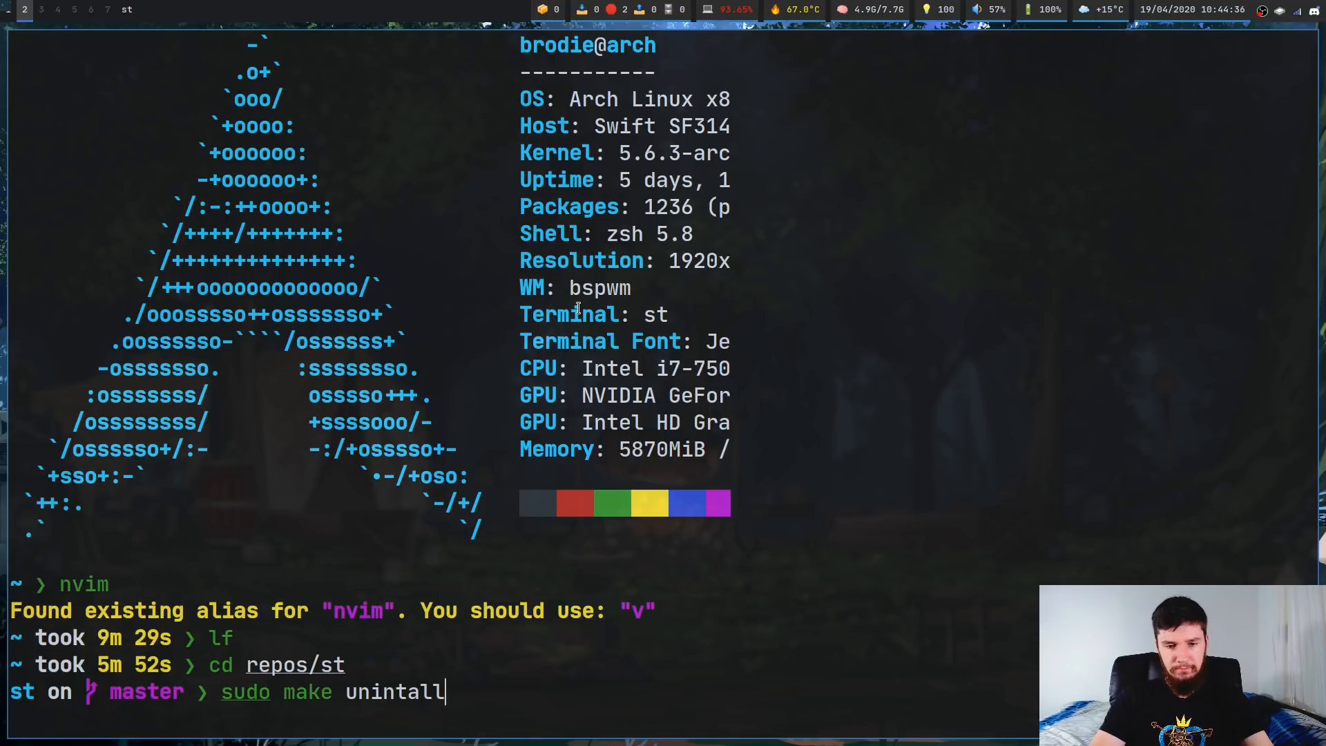
{"action": "type", "text": "s"}
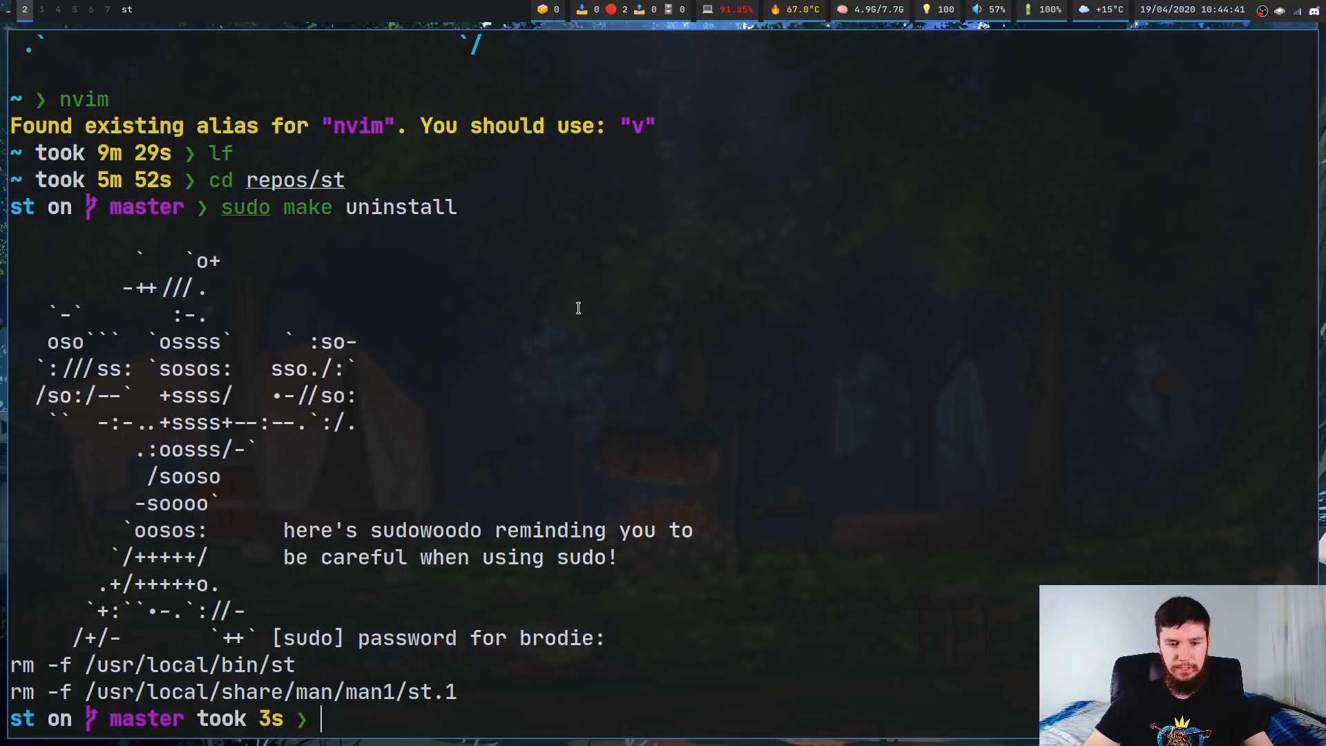
{"action": "type", "text": "sudo make clean in"}
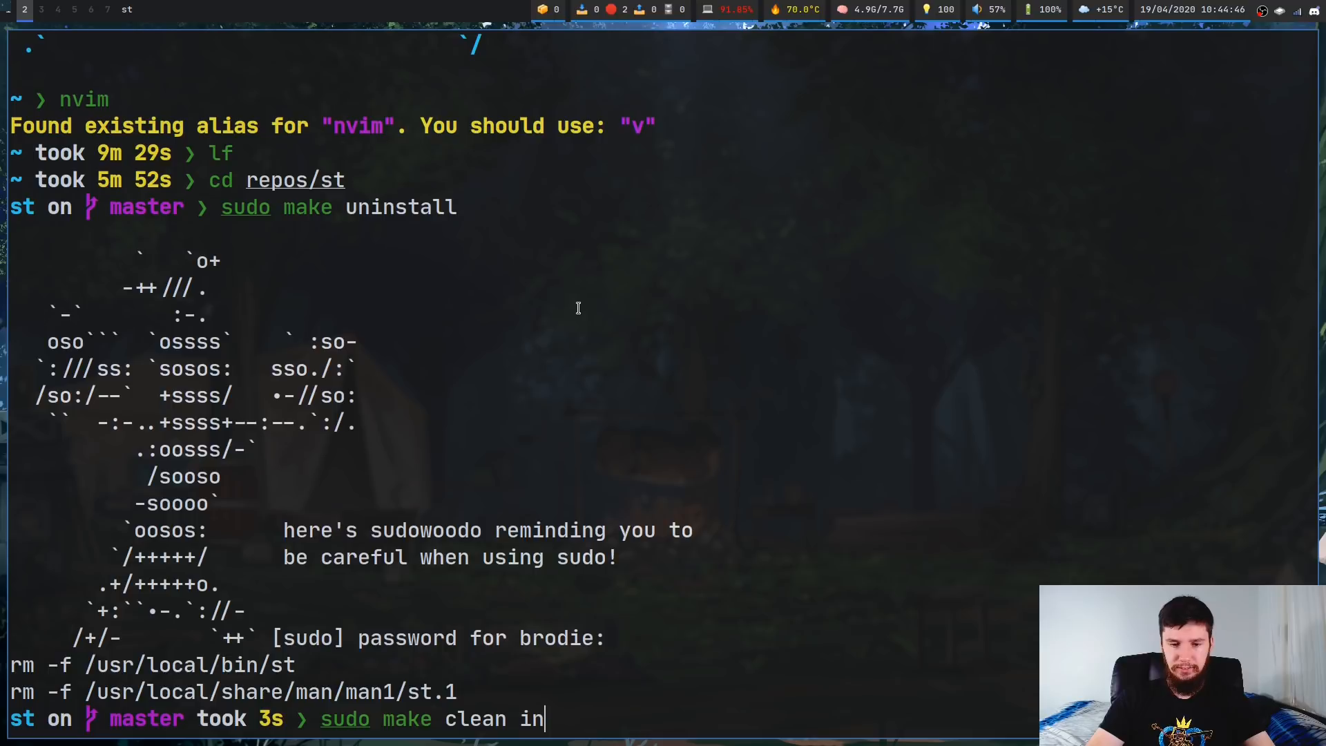
{"action": "type", "text": "stall"}
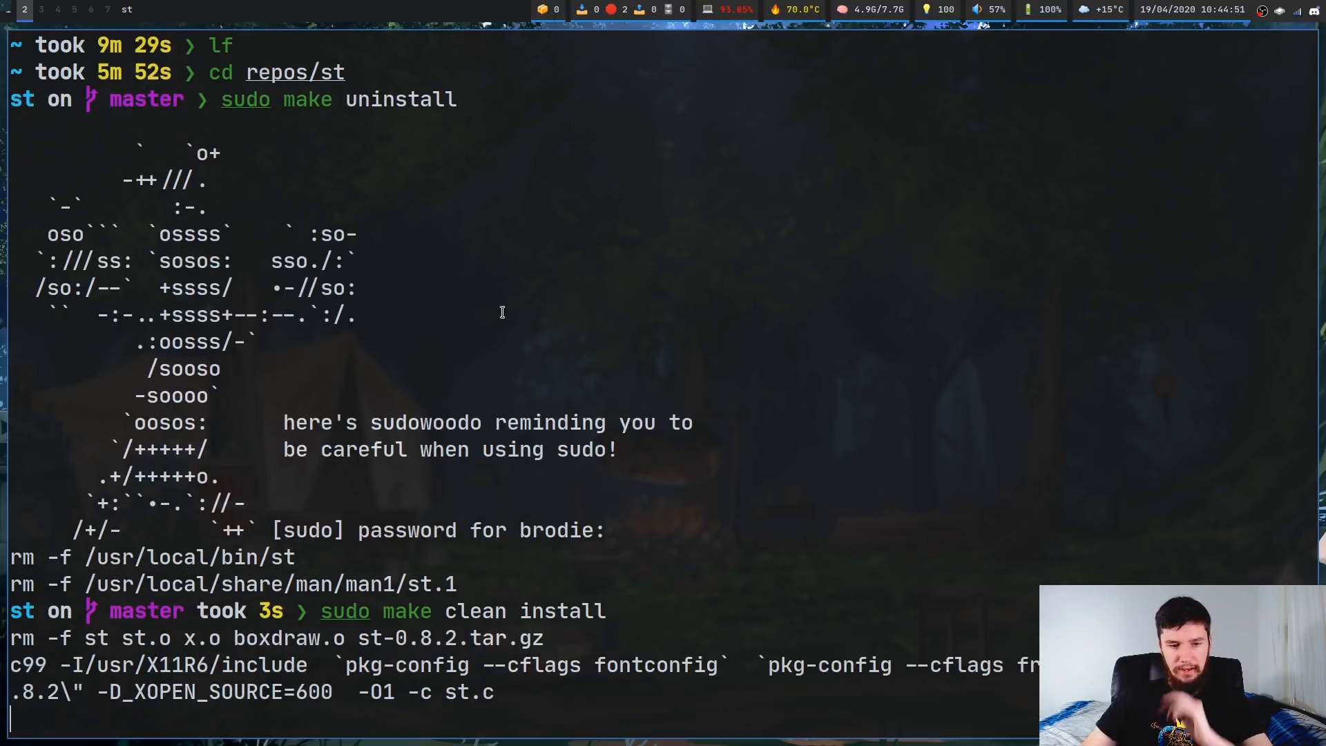
{"action": "scroll", "scroll_direction": "down", "scroll_amount": 3}
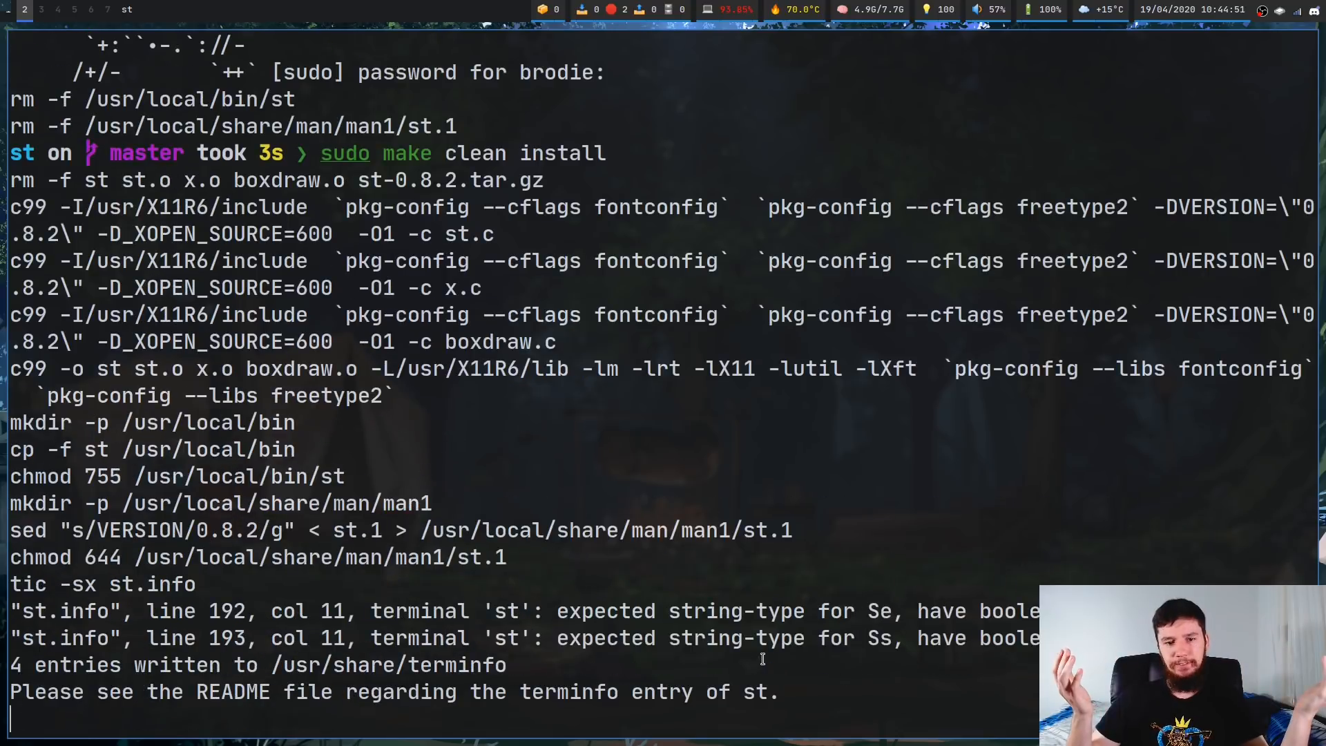